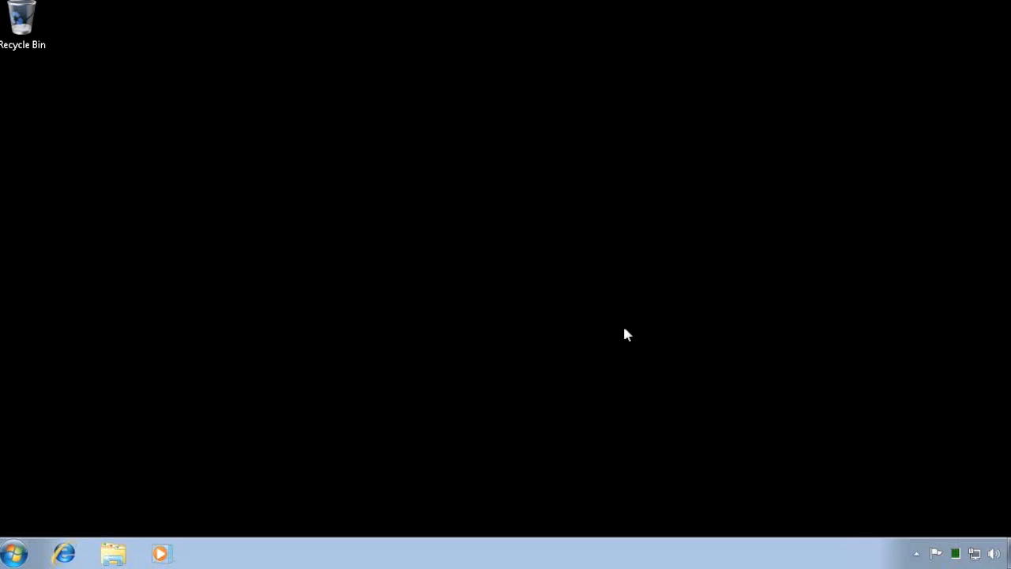
pyautogui.moveTo(227, 520)
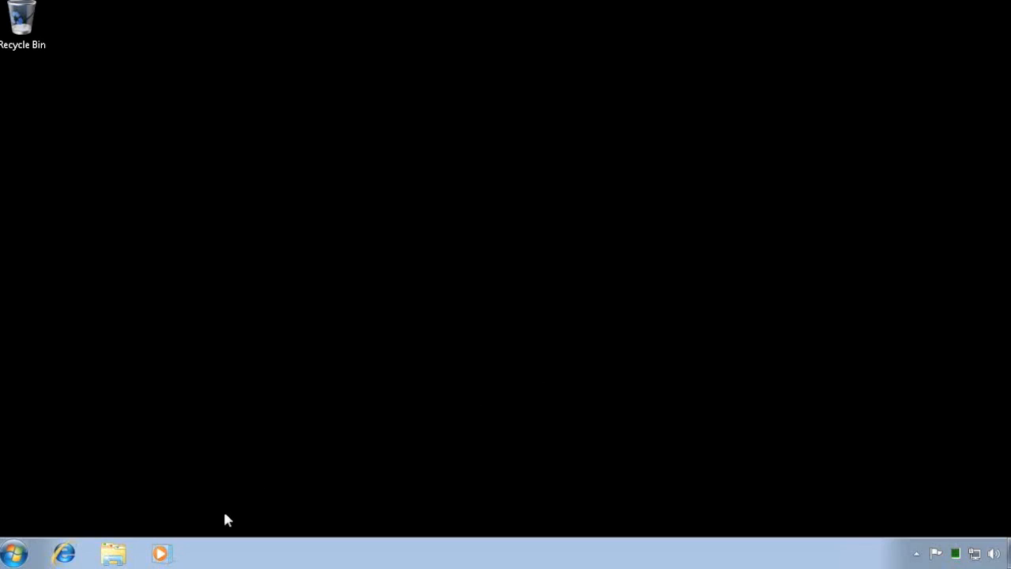
# - Browse Windows Explorer to the Nas folder under C:\Temp\NAV containing the installer
pyautogui.click(113, 553)
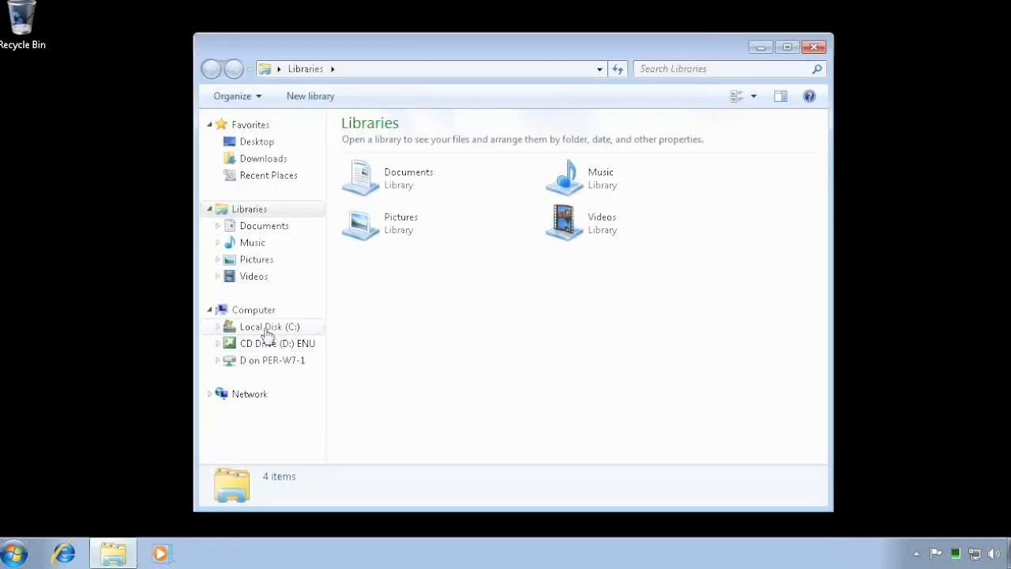
pyautogui.click(268, 326)
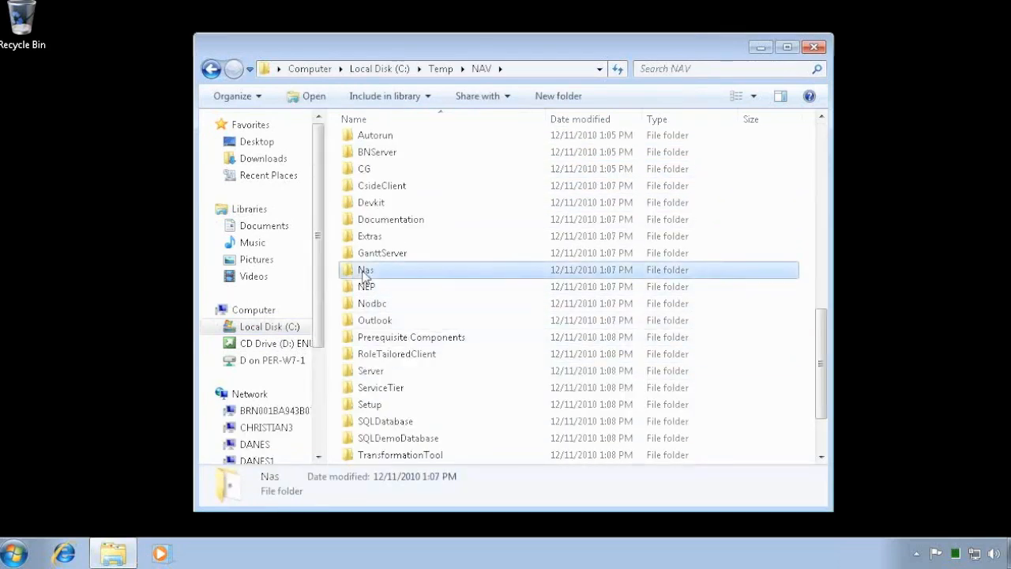
pyautogui.doubleClick(365, 269)
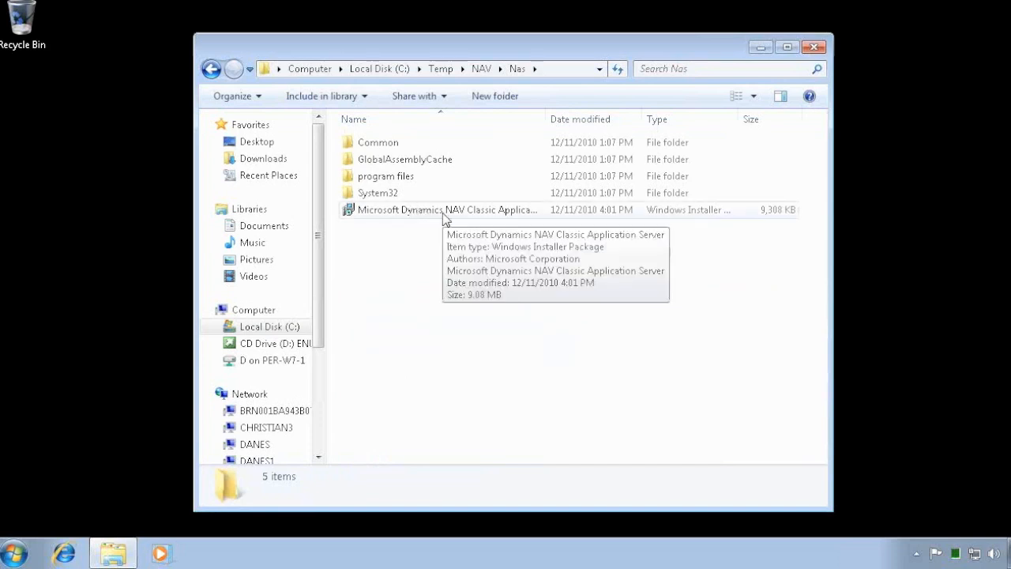
# - Install the Classic Application Server with typical setup, approving UAC, and finish the wizard
pyautogui.doubleClick(446, 210)
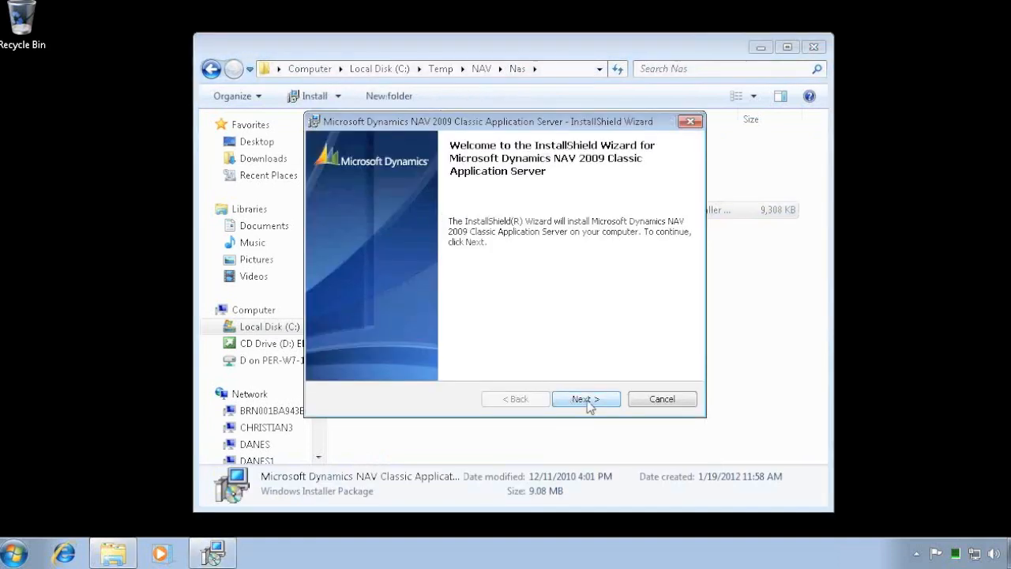
pyautogui.click(586, 399)
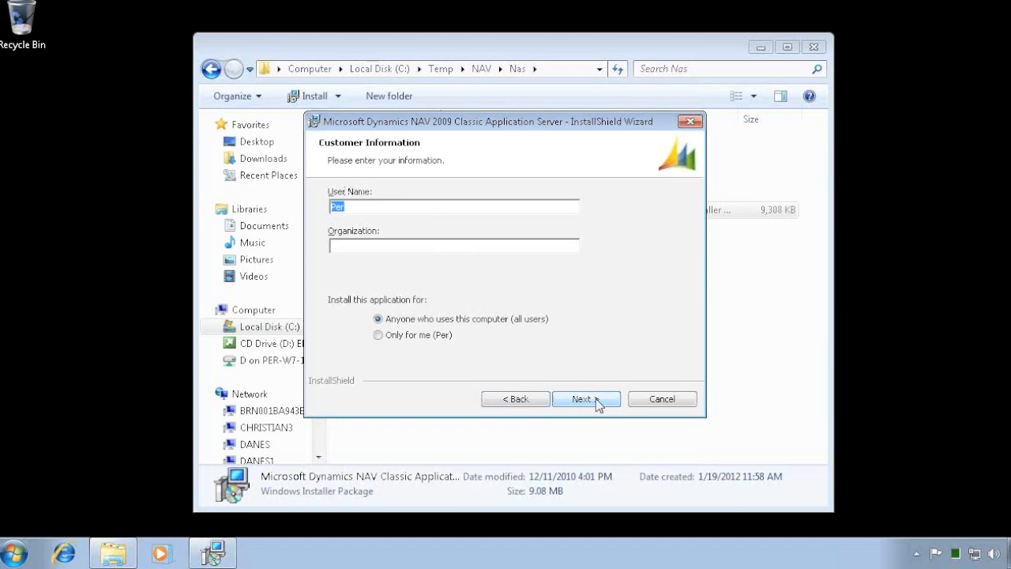
pyautogui.click(582, 399)
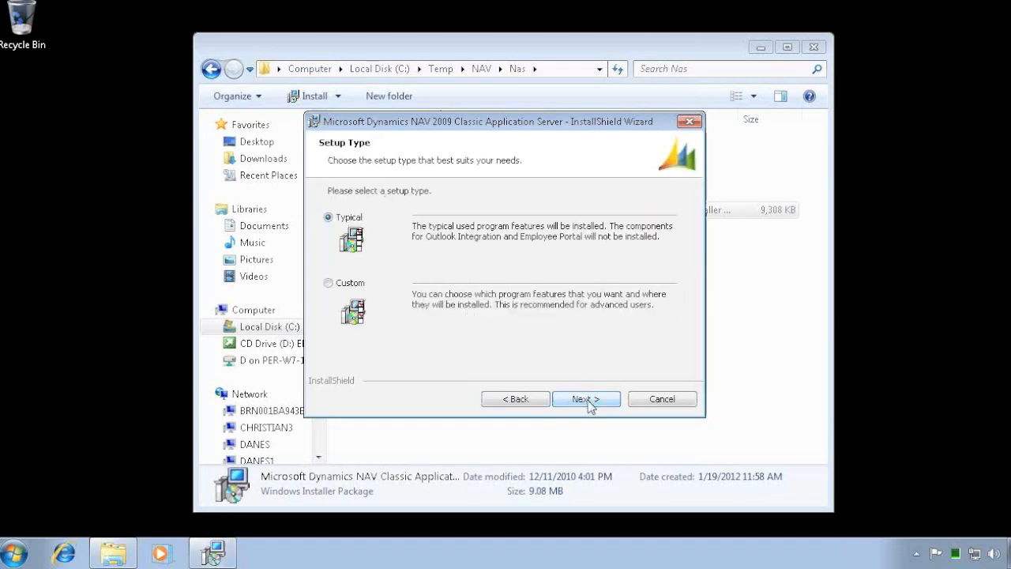
pyautogui.click(586, 399)
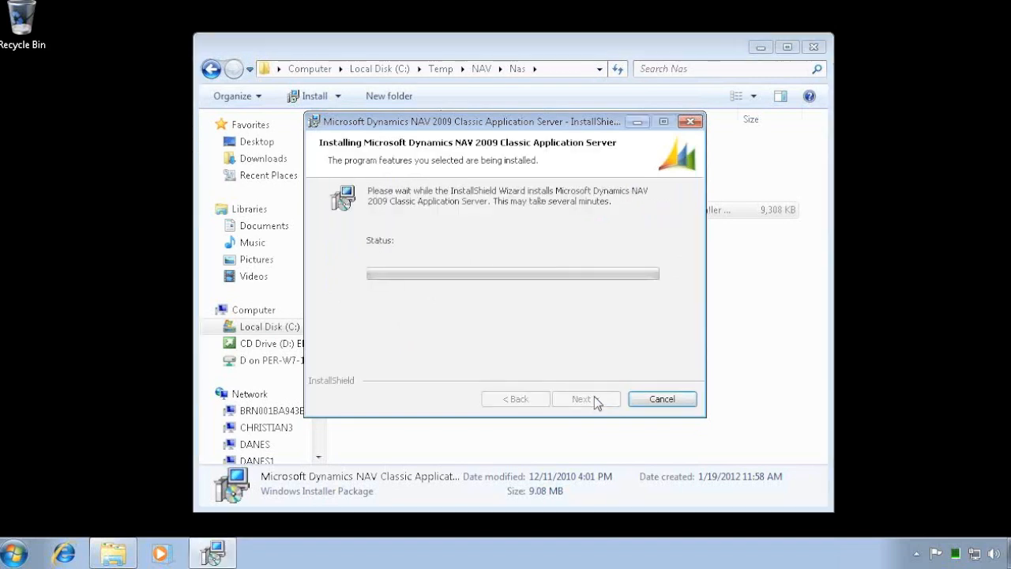
pyautogui.moveTo(482, 283)
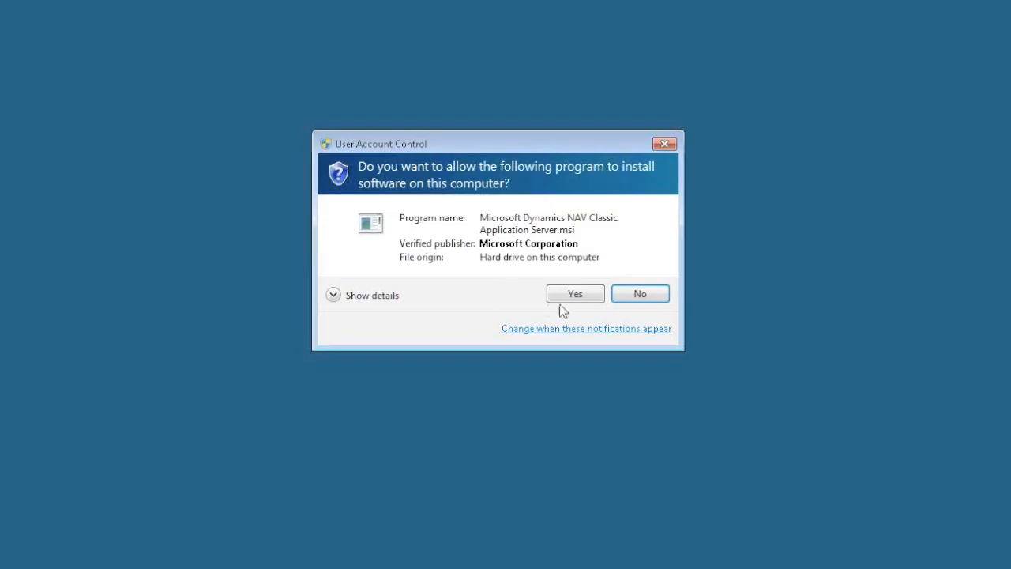
pyautogui.click(574, 293)
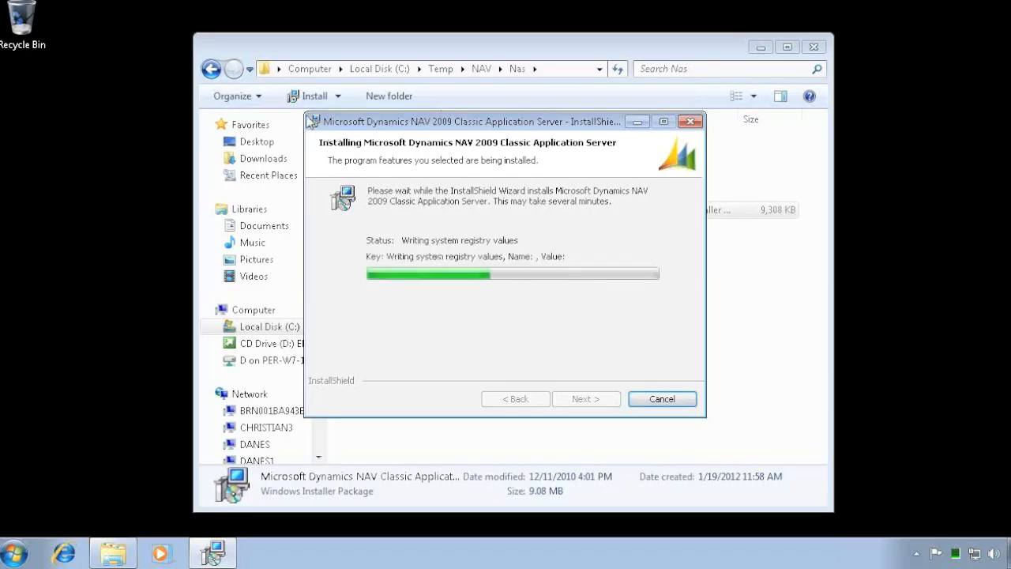
pyautogui.moveTo(529, 289)
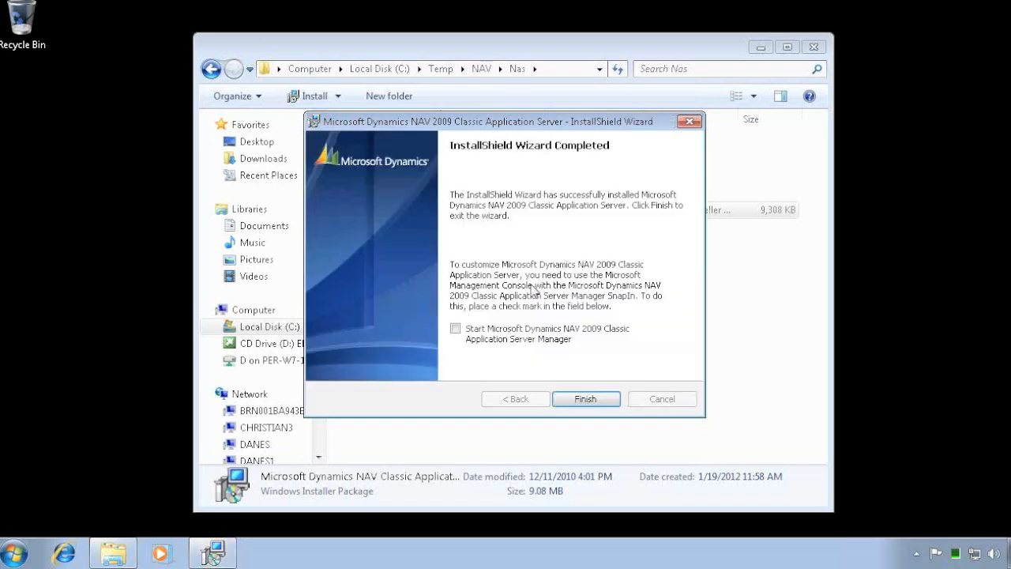
pyautogui.click(585, 398)
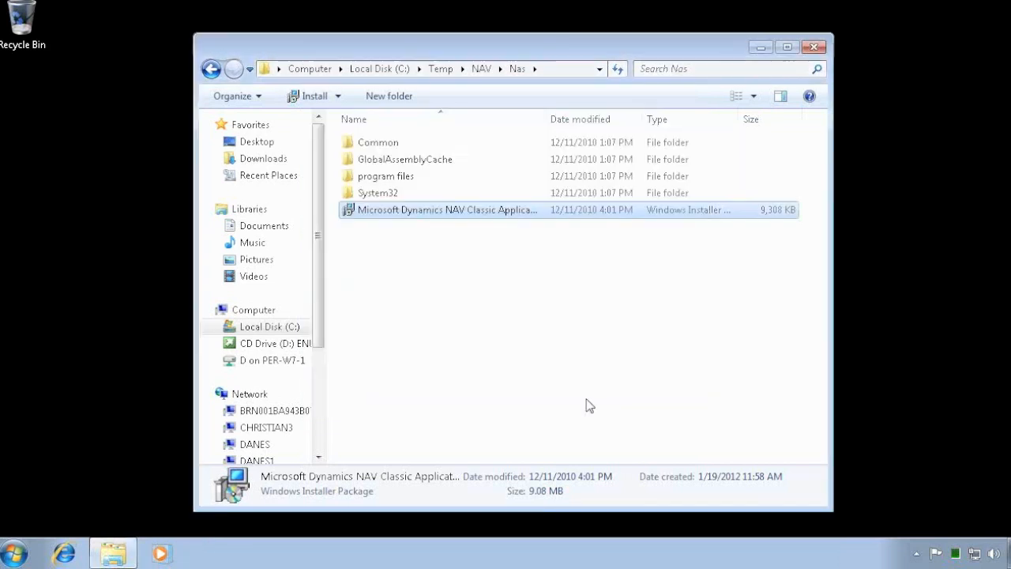
pyautogui.moveTo(252, 407)
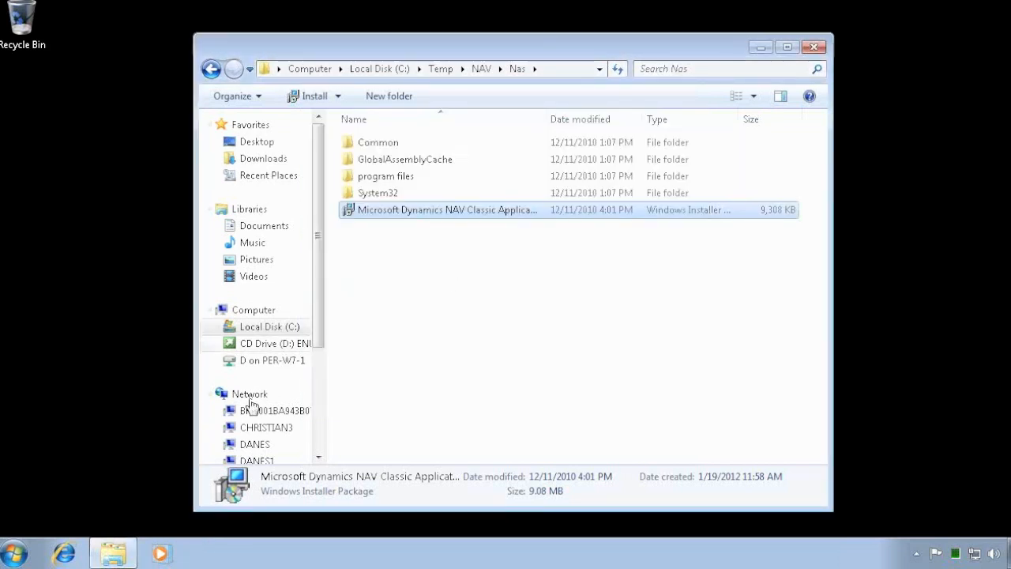
# - Launch Services from a Start search for 'se' and switch to the Standard view
pyautogui.write('server')
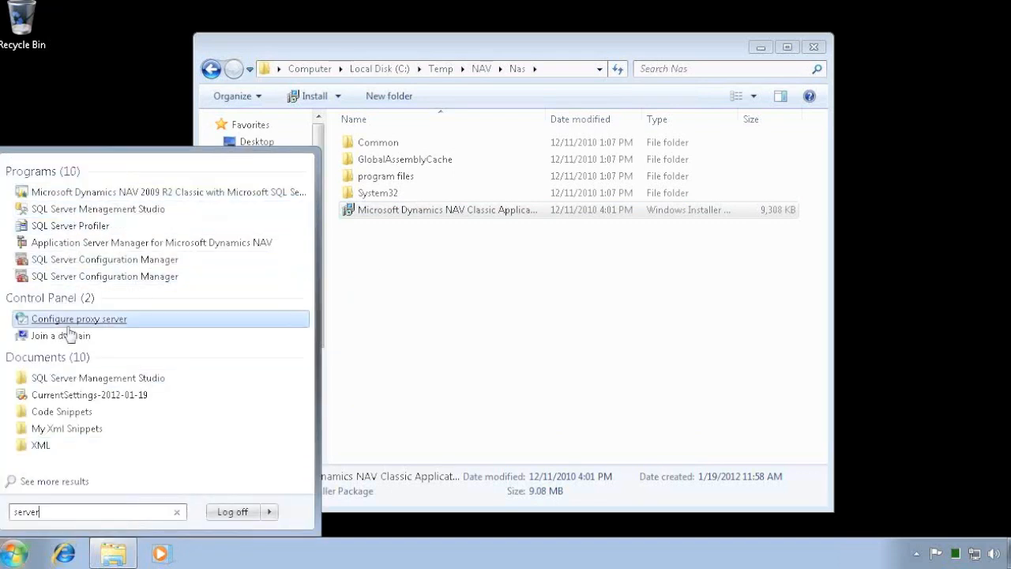
pyautogui.moveTo(98, 377)
pyautogui.write('ic')
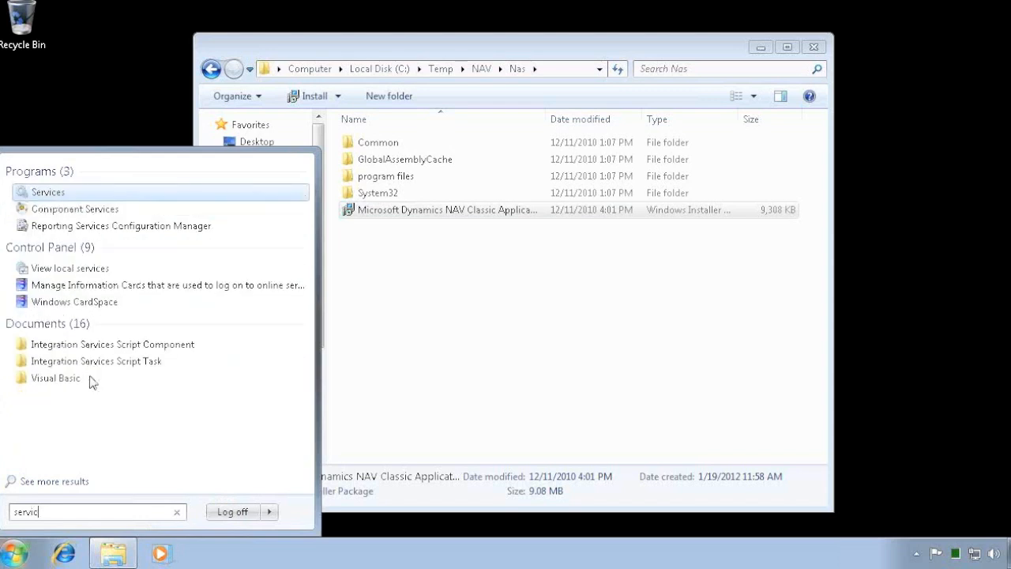
pyautogui.click(48, 192)
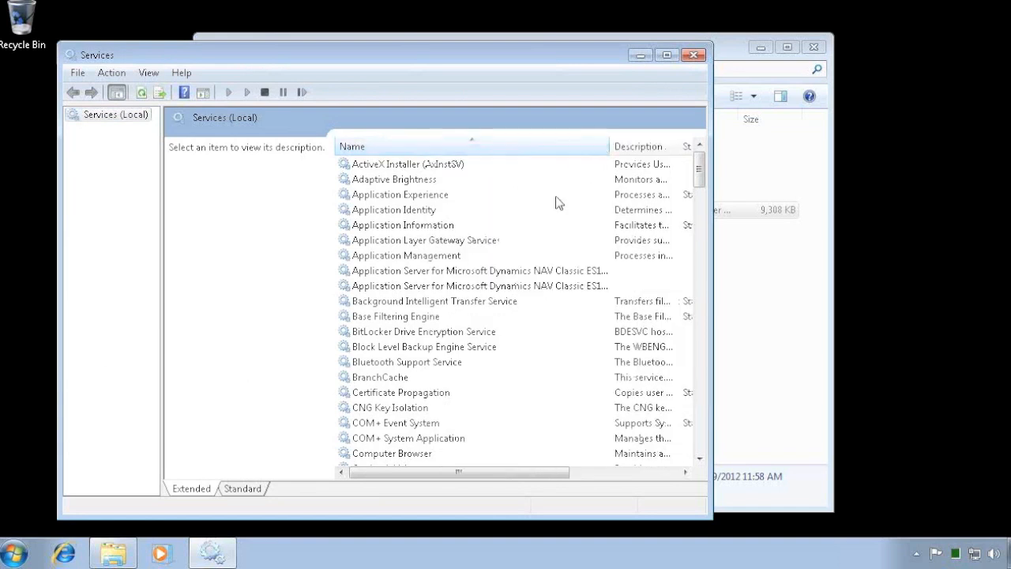
pyautogui.click(243, 489)
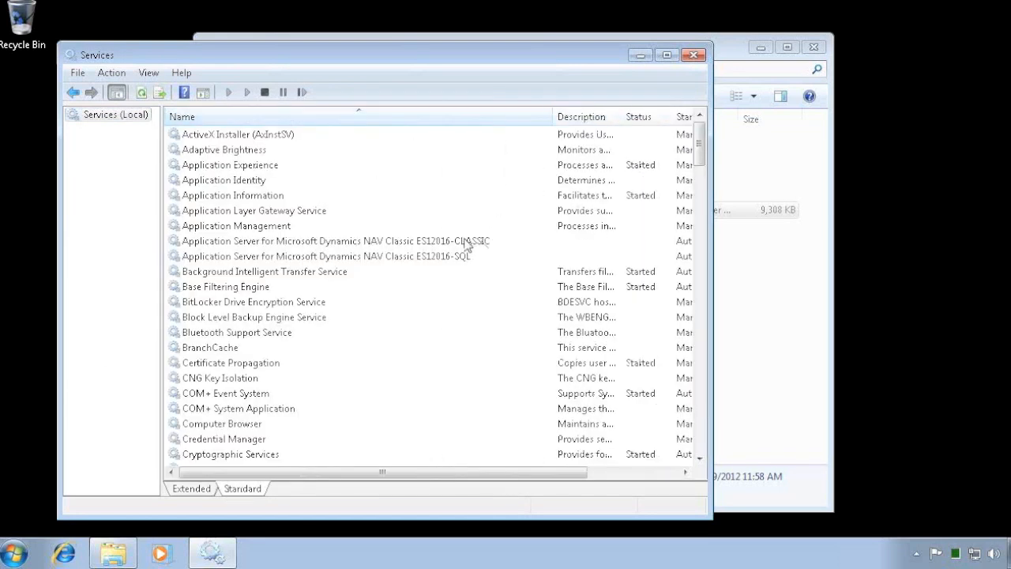
pyautogui.moveTo(455, 265)
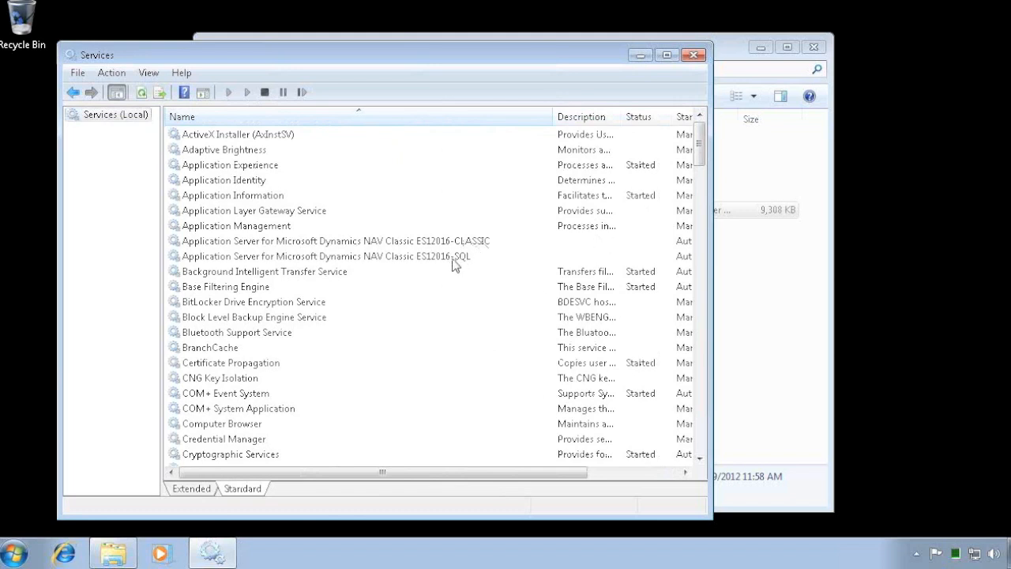
pyautogui.moveTo(649, 274)
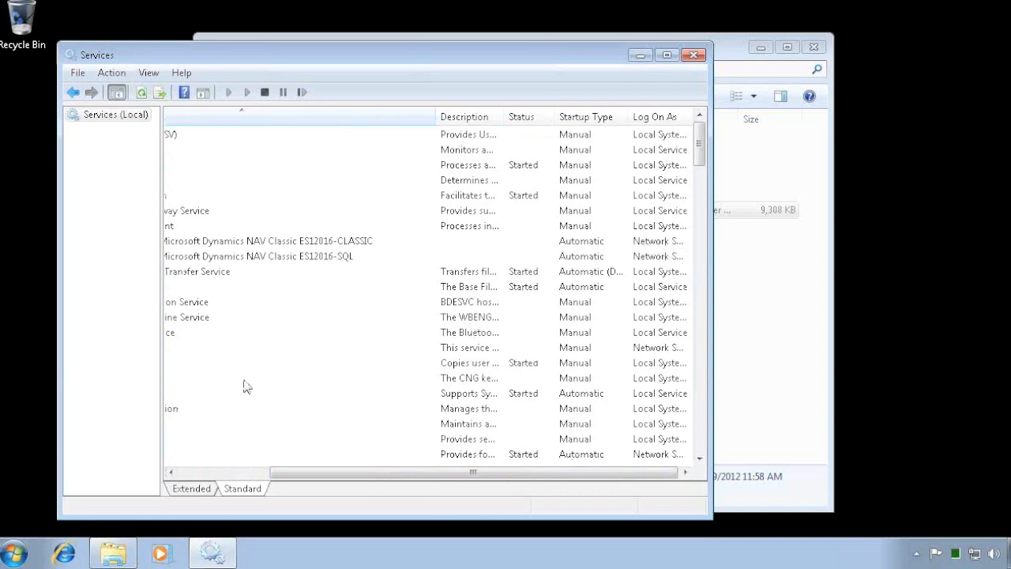
pyautogui.moveTo(23, 533)
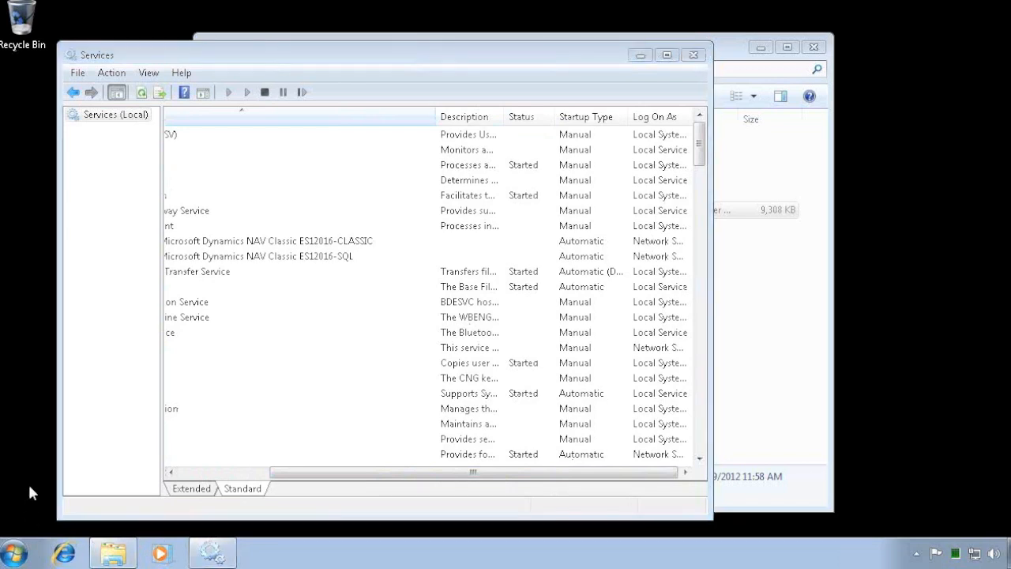
# - Give the NAS Windows login the SUPER role in NAV Classic
pyautogui.click(12, 553)
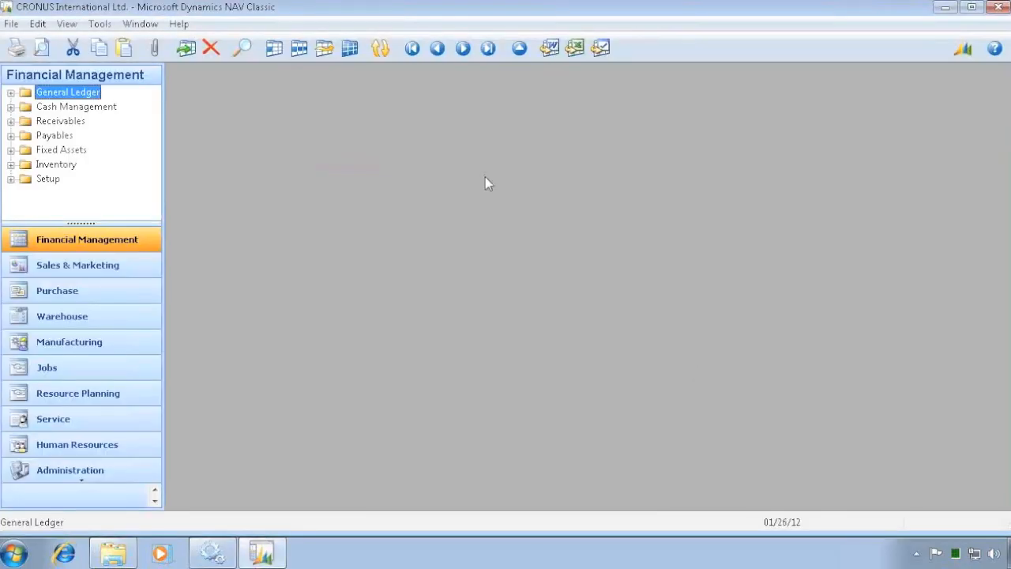
pyautogui.click(100, 23)
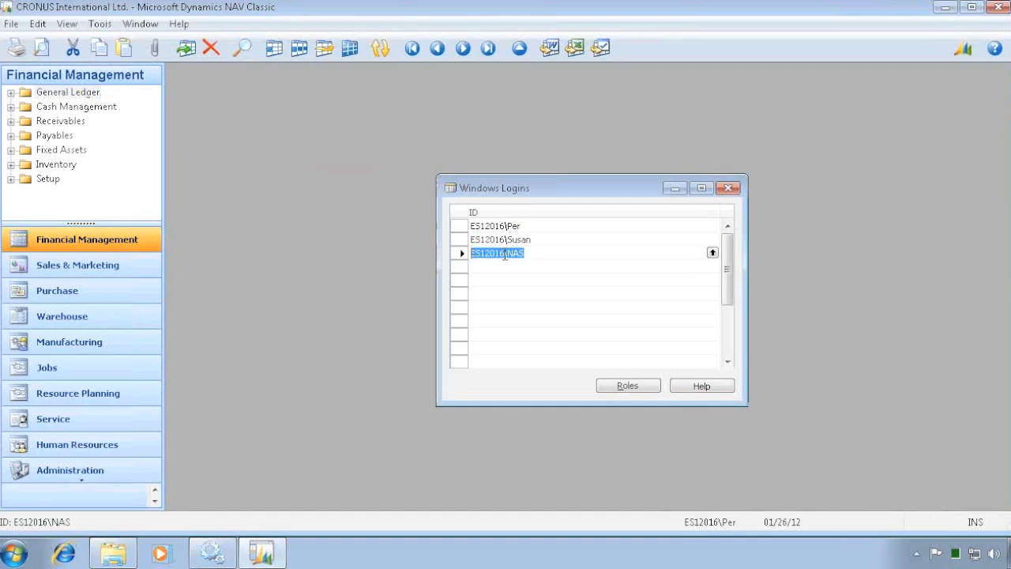
pyautogui.click(627, 385)
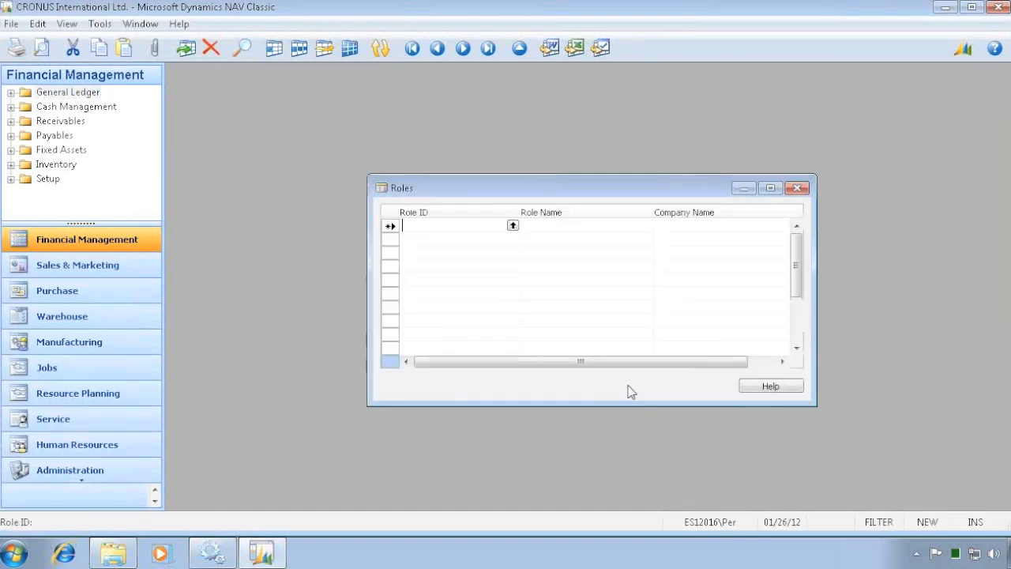
pyautogui.write('SUPER')
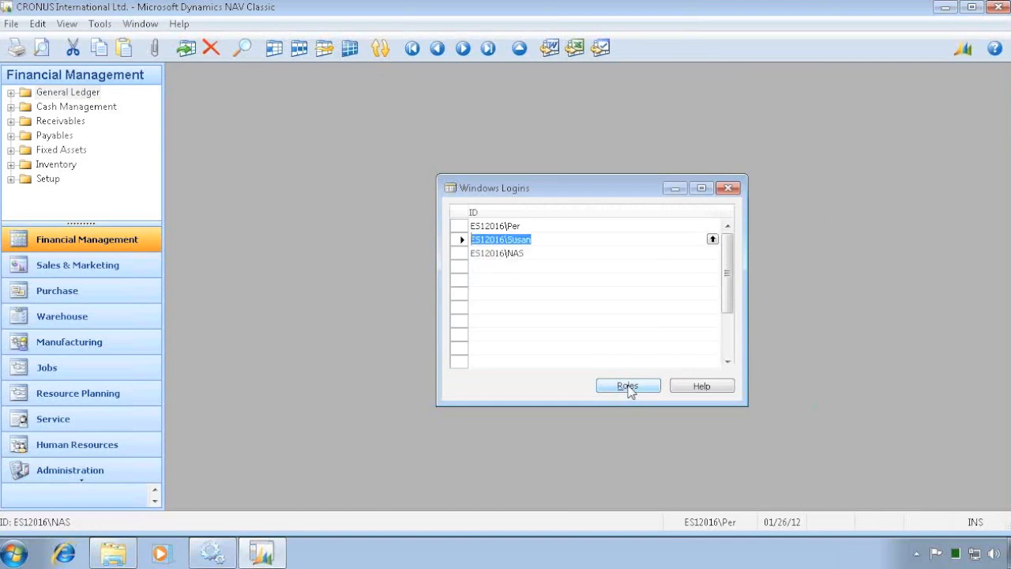
pyautogui.click(497, 253)
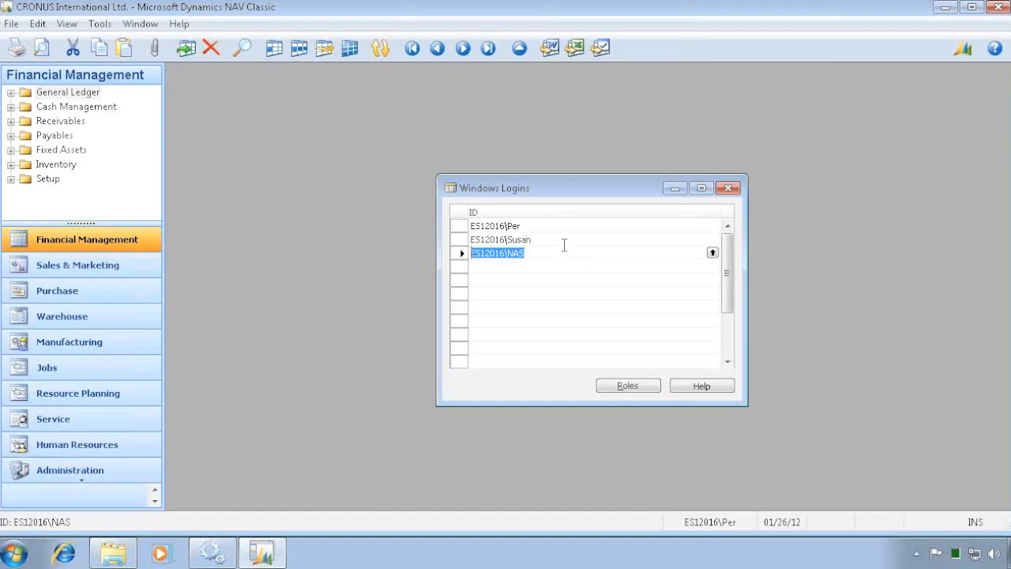
pyautogui.moveTo(557, 242)
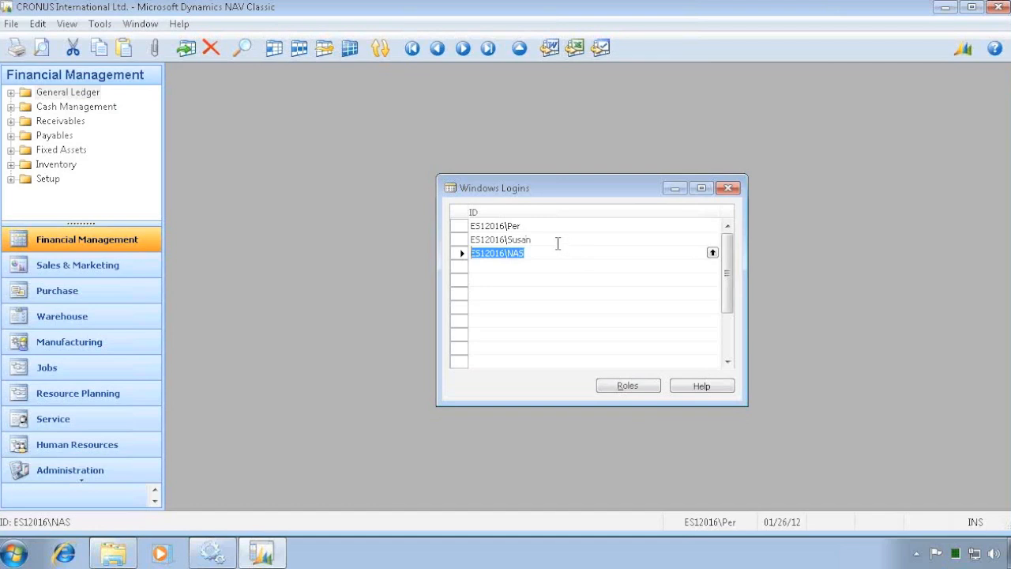
# - Synchronize all logins with the database and close the Windows Logins list
pyautogui.click(98, 24)
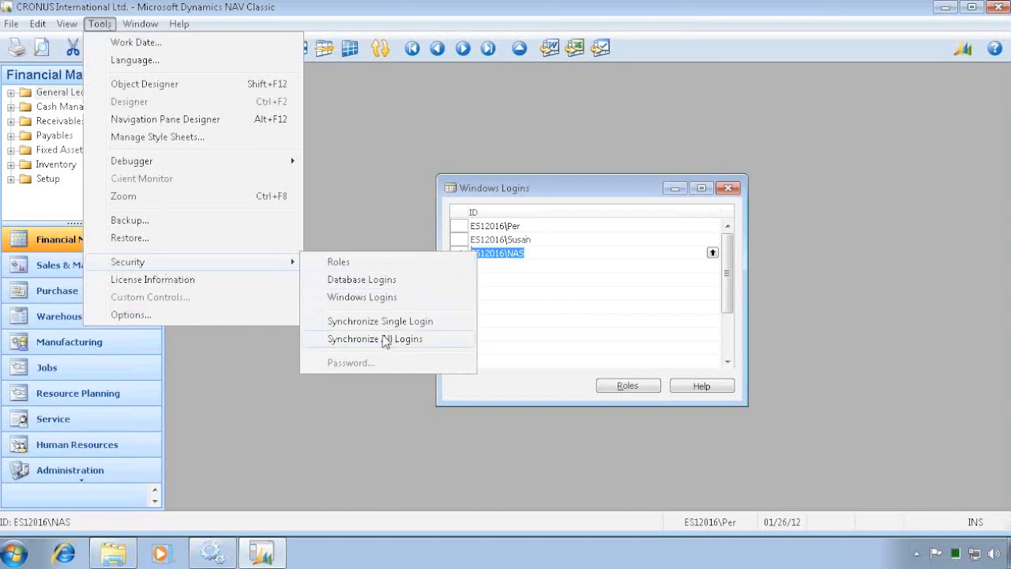
pyautogui.click(375, 338)
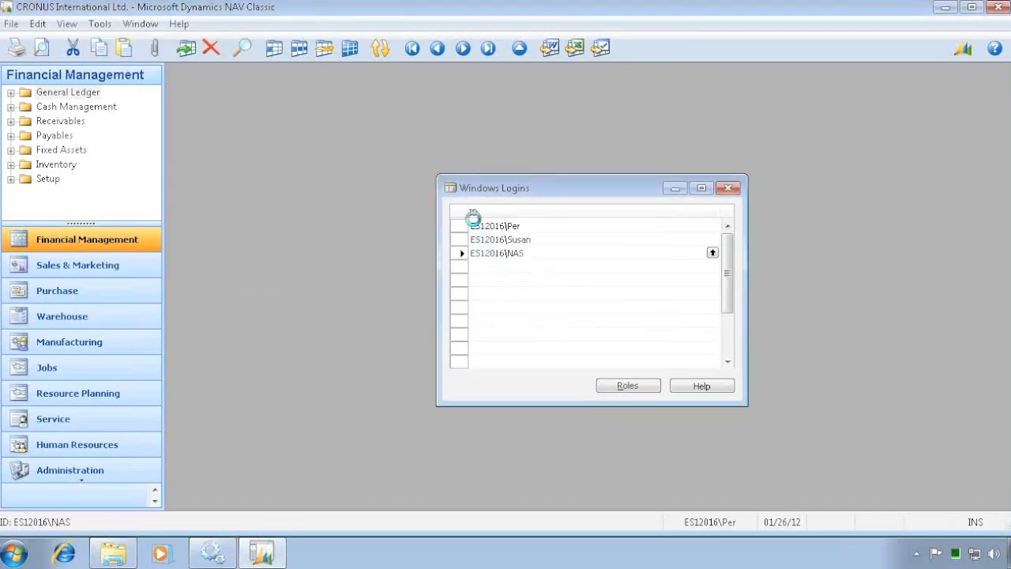
pyautogui.click(496, 253)
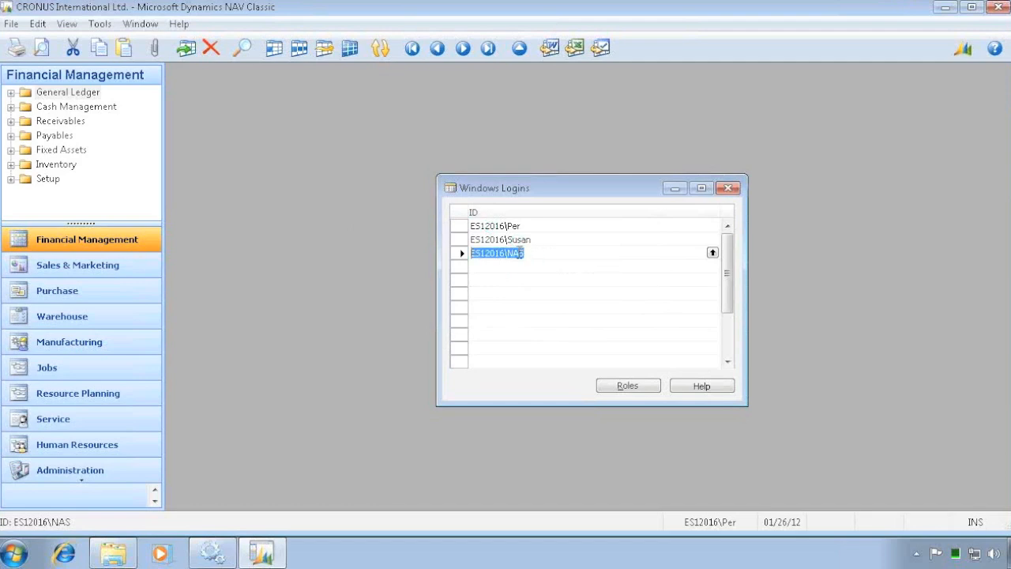
pyautogui.click(727, 188)
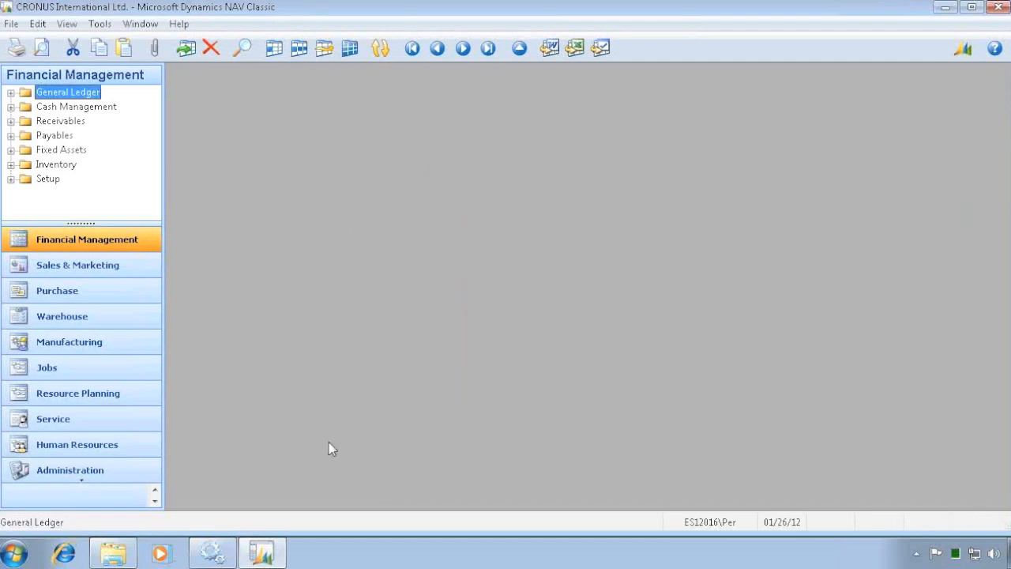
pyautogui.moveTo(212, 551)
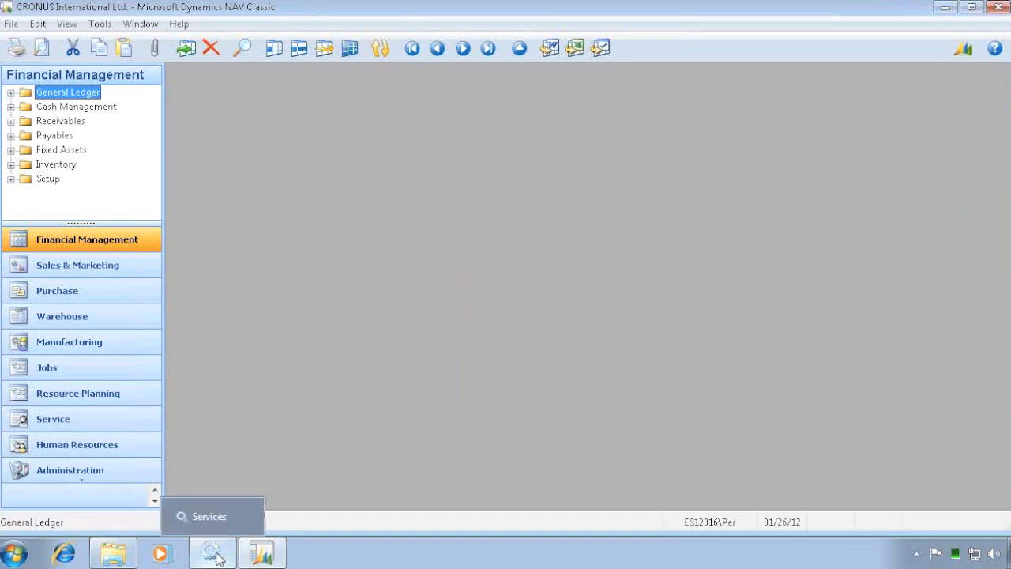
# - Set the ES12016-CLASSIC service startup type to Manual, then select ES12016-SQL
pyautogui.click(212, 551)
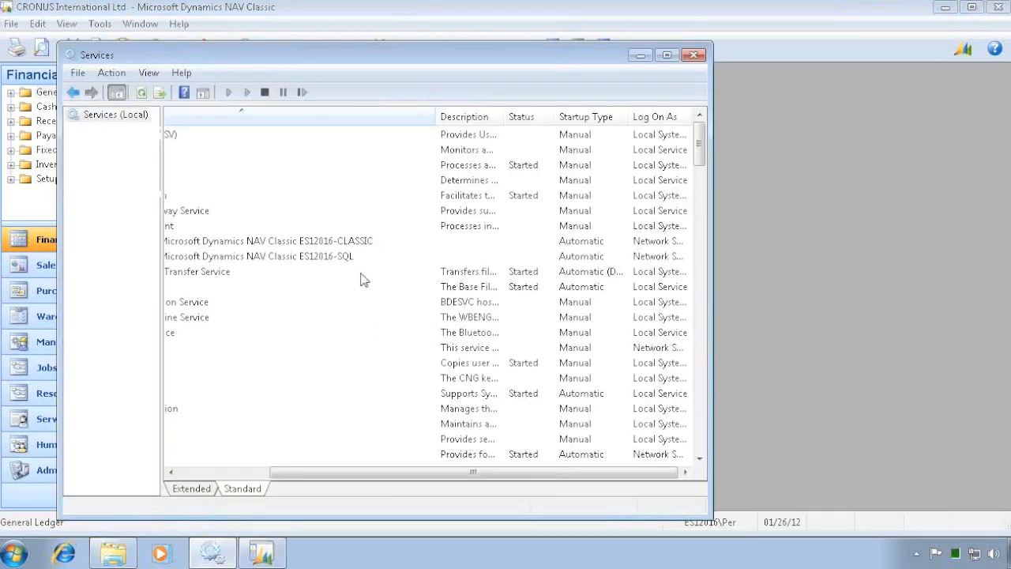
pyautogui.click(261, 256)
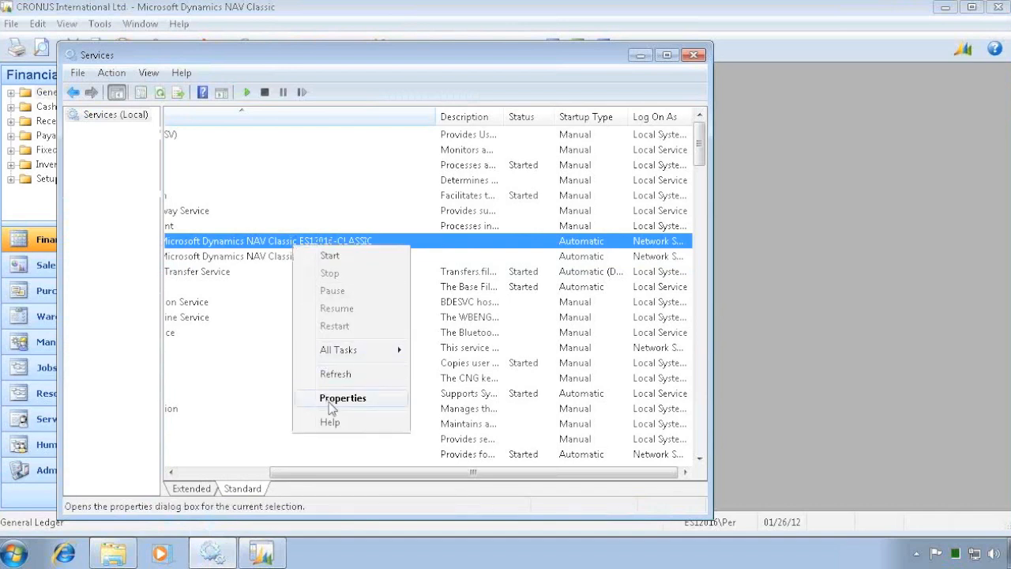
pyautogui.click(342, 397)
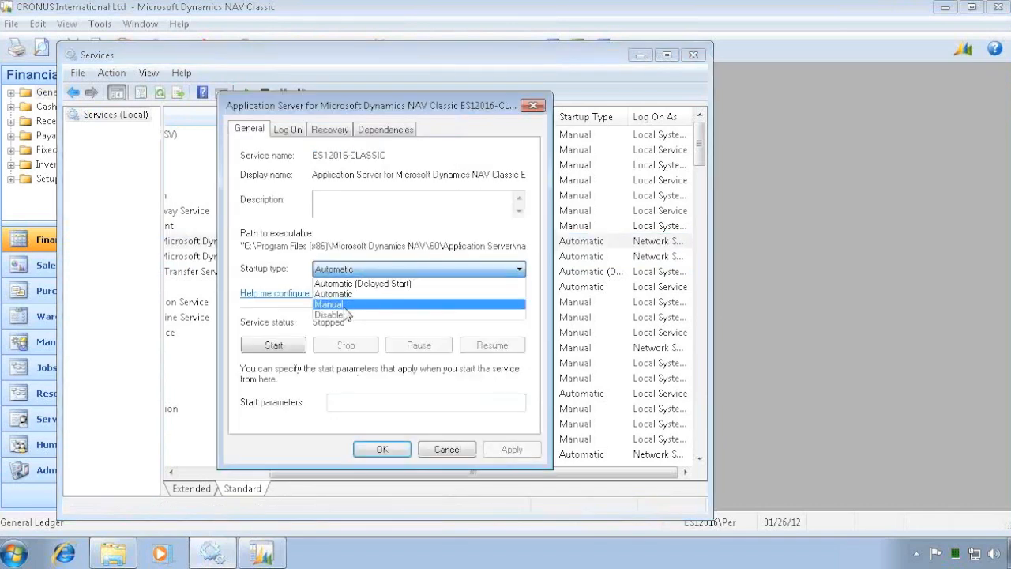
pyautogui.click(329, 304)
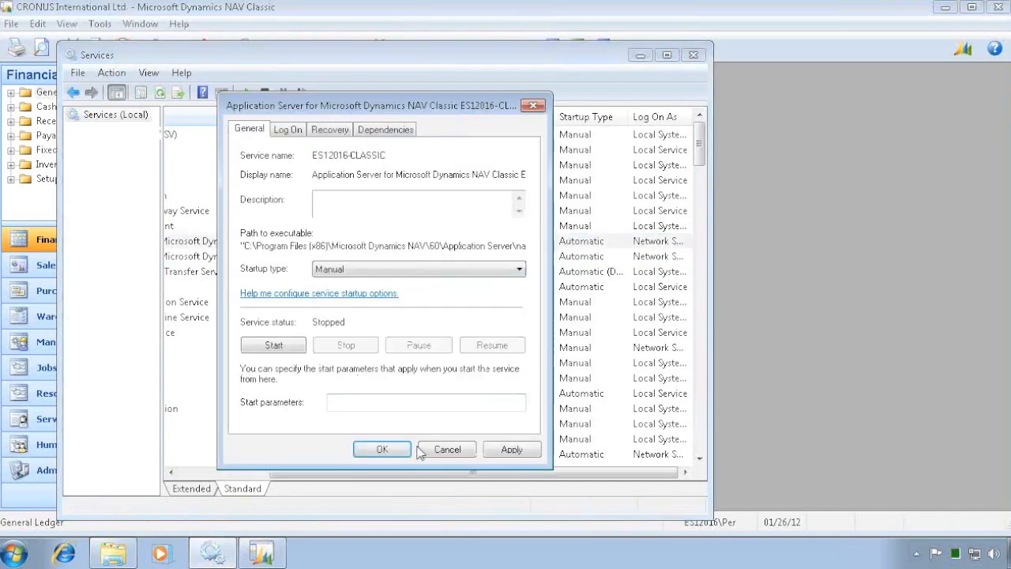
pyautogui.click(447, 448)
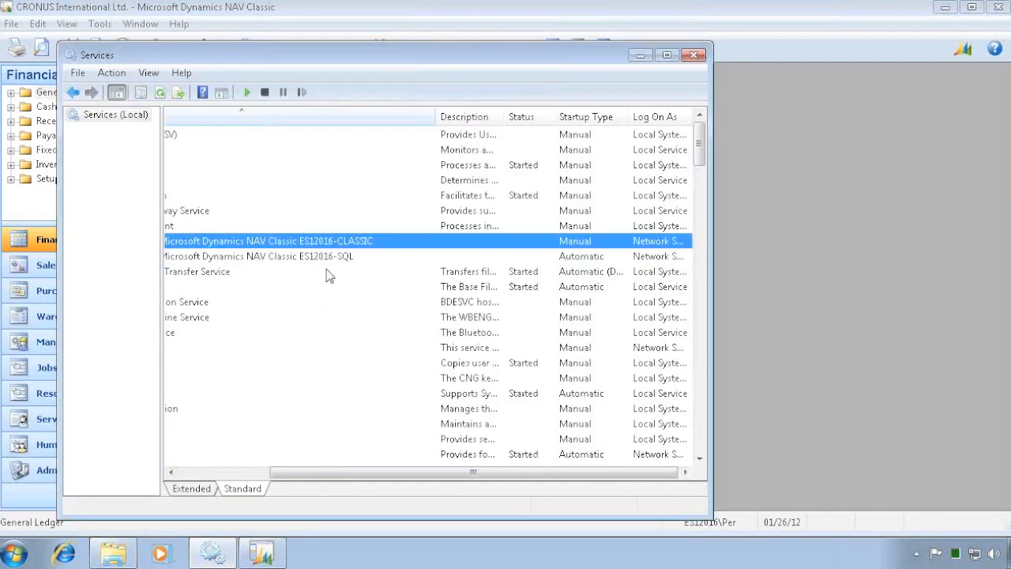
pyautogui.click(261, 256)
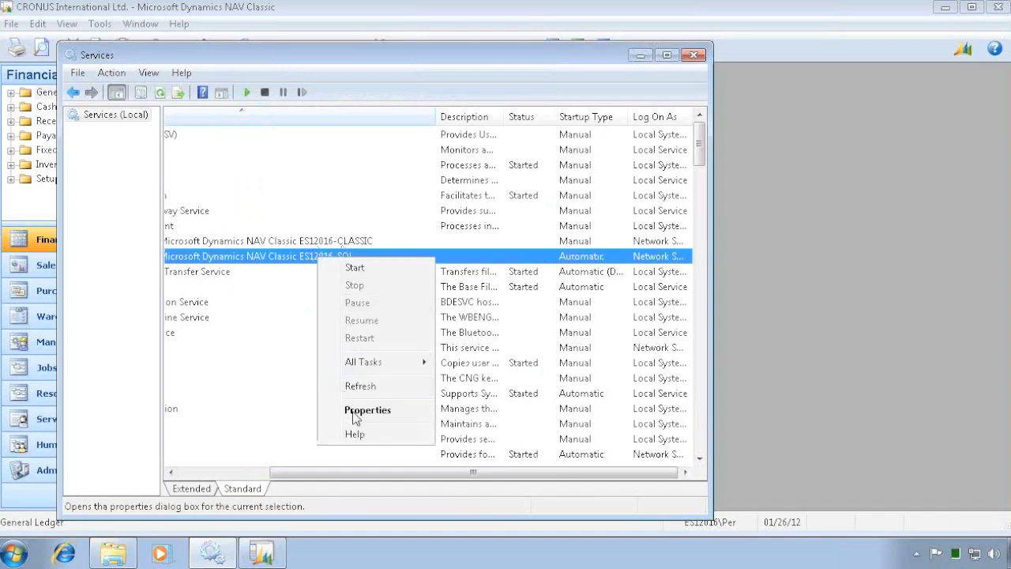
# - Make ES12016-SQL log on as account nas with its password, acknowledging the service-right notice
pyautogui.click(368, 410)
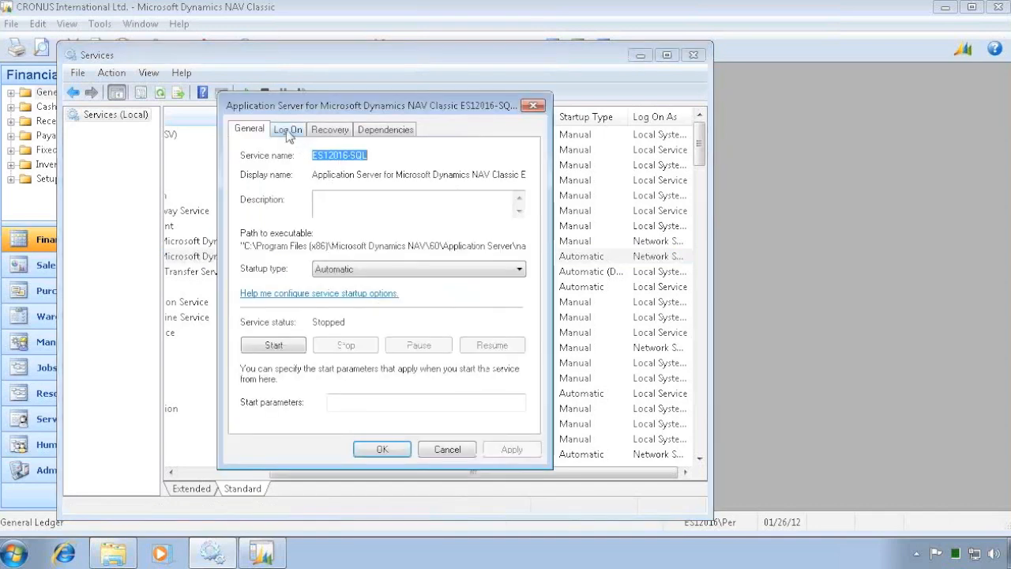
pyautogui.click(288, 129)
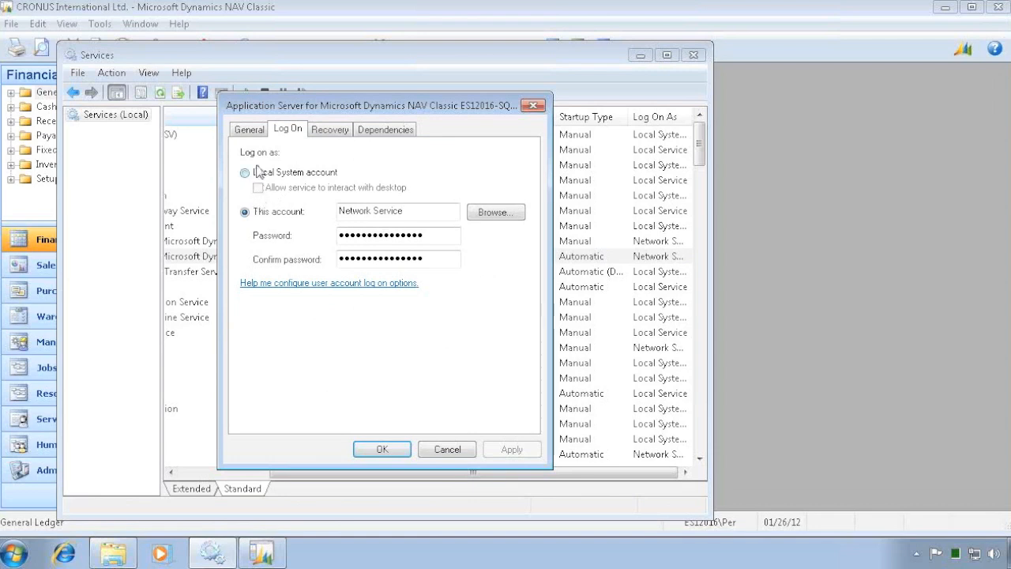
pyautogui.tripleClick(395, 210)
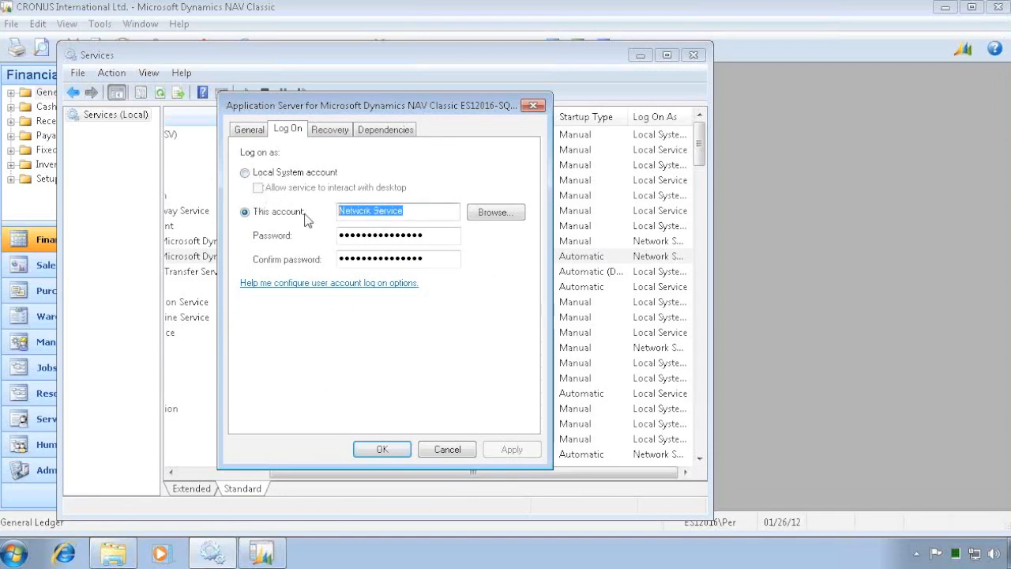
pyautogui.write('nas')
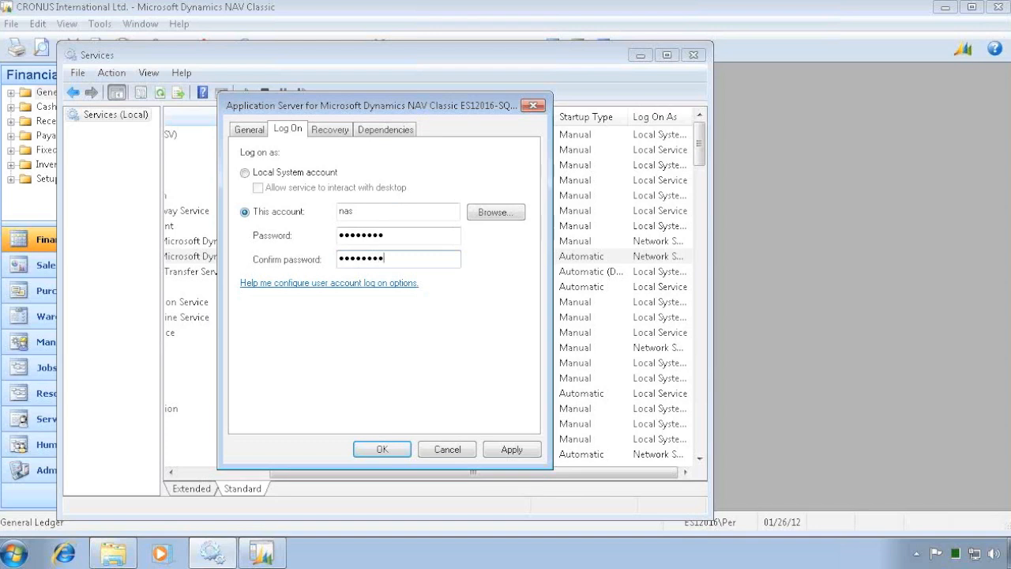
pyautogui.moveTo(419, 336)
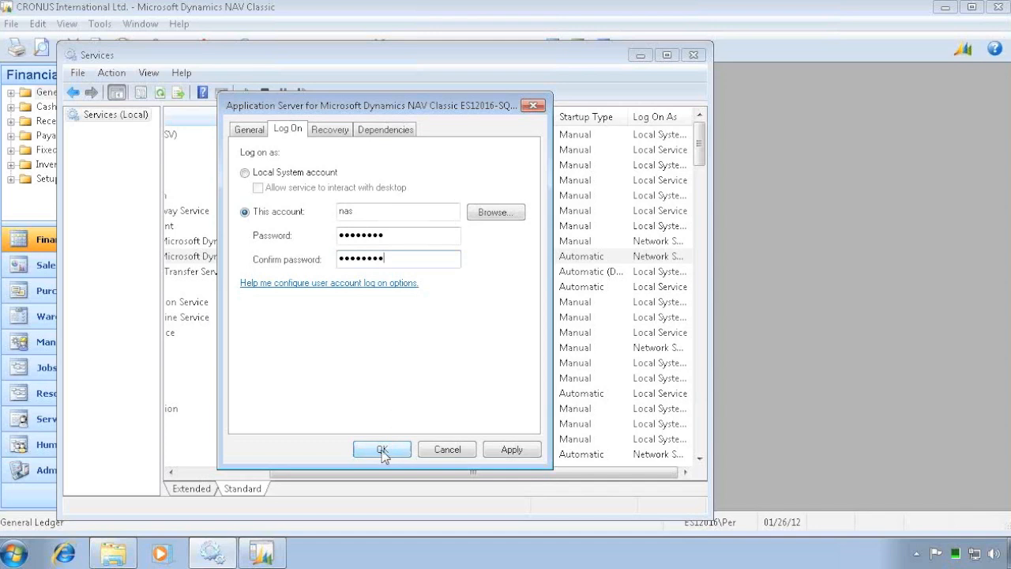
pyautogui.click(381, 449)
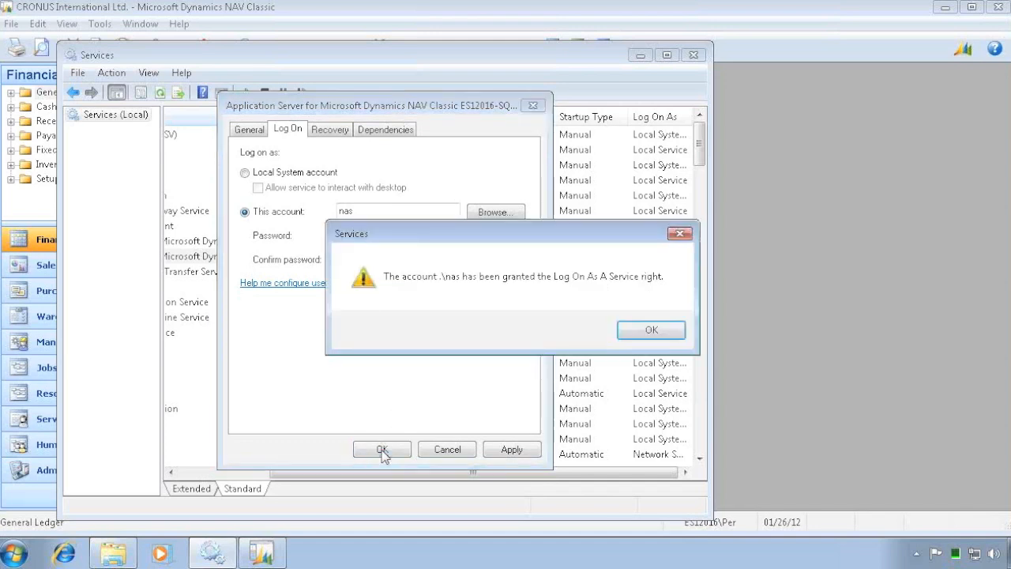
pyautogui.moveTo(557, 290)
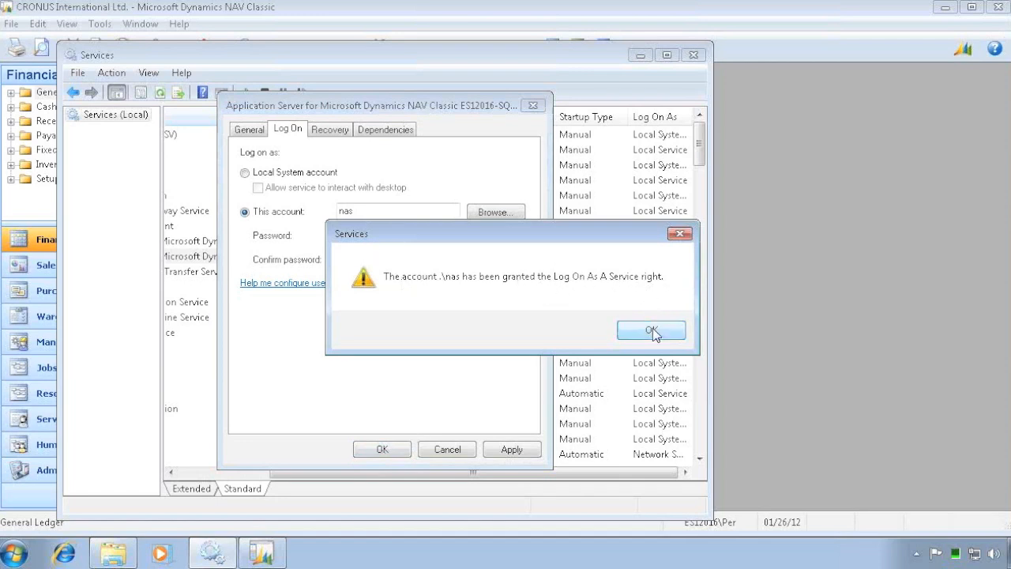
pyautogui.click(651, 330)
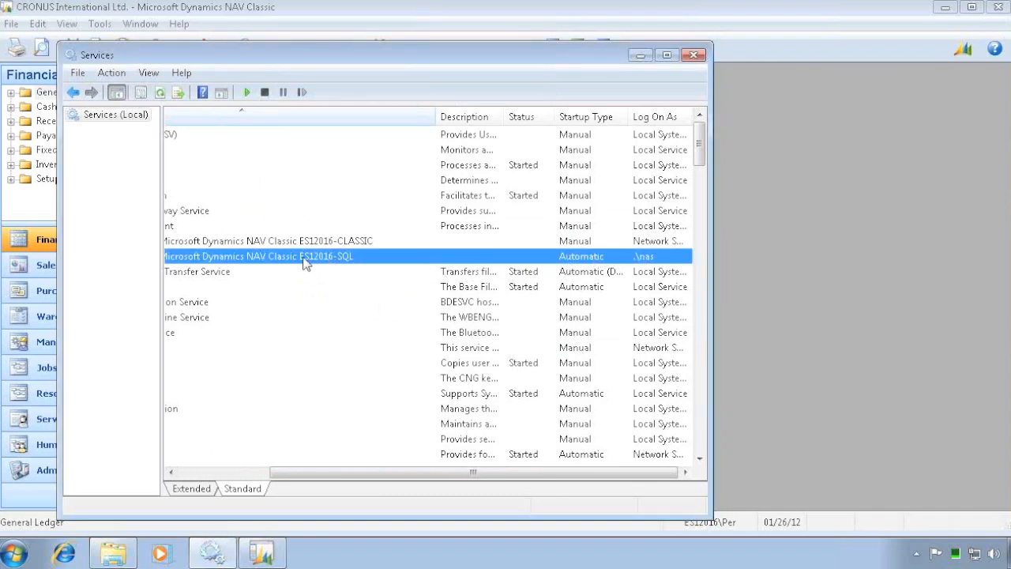
pyautogui.moveTo(751, 311)
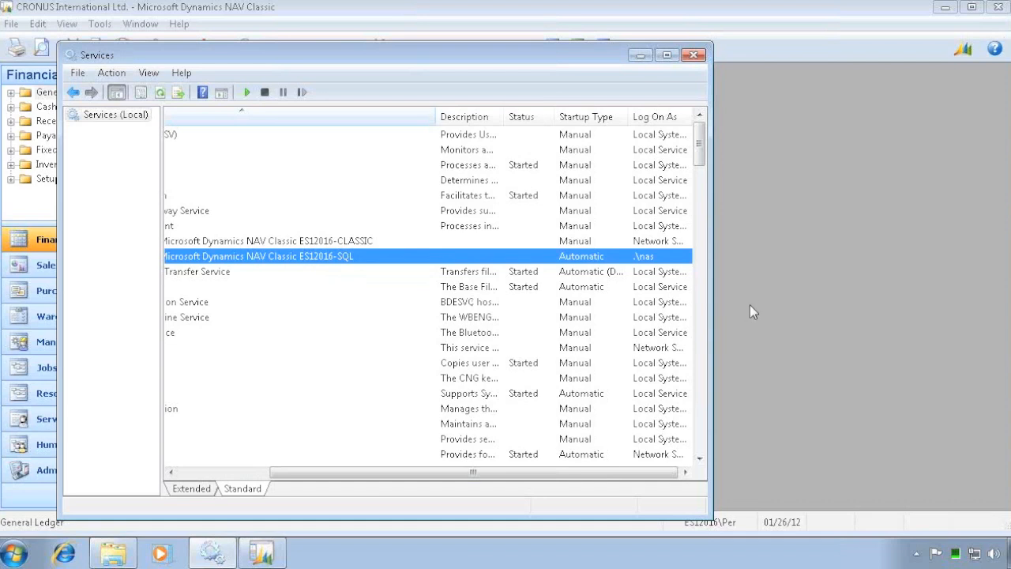
# - Show database information for server ES12016, database Demo Database NAV (6-0)
pyautogui.click(693, 54)
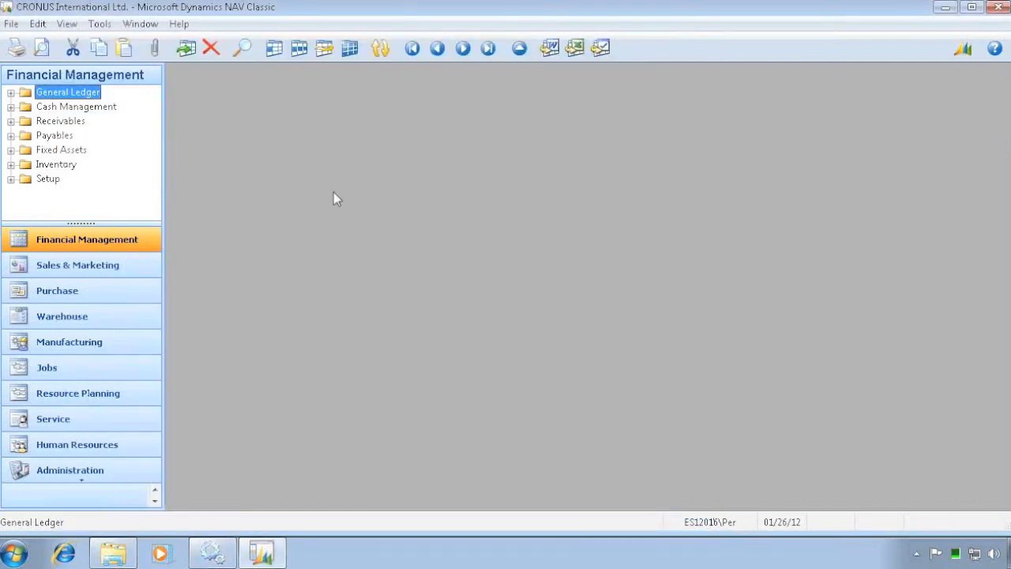
pyautogui.click(11, 23)
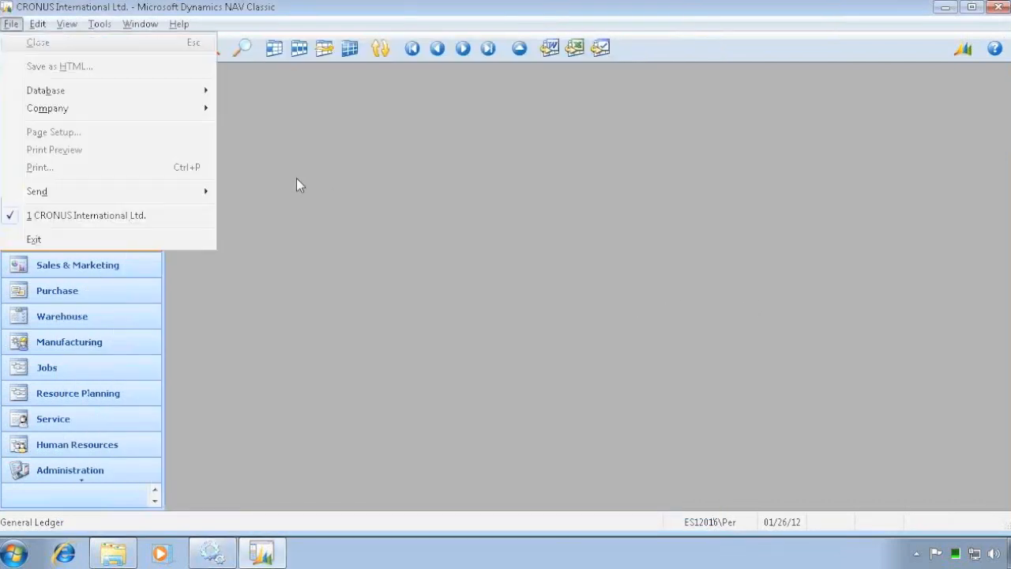
pyautogui.click(45, 90)
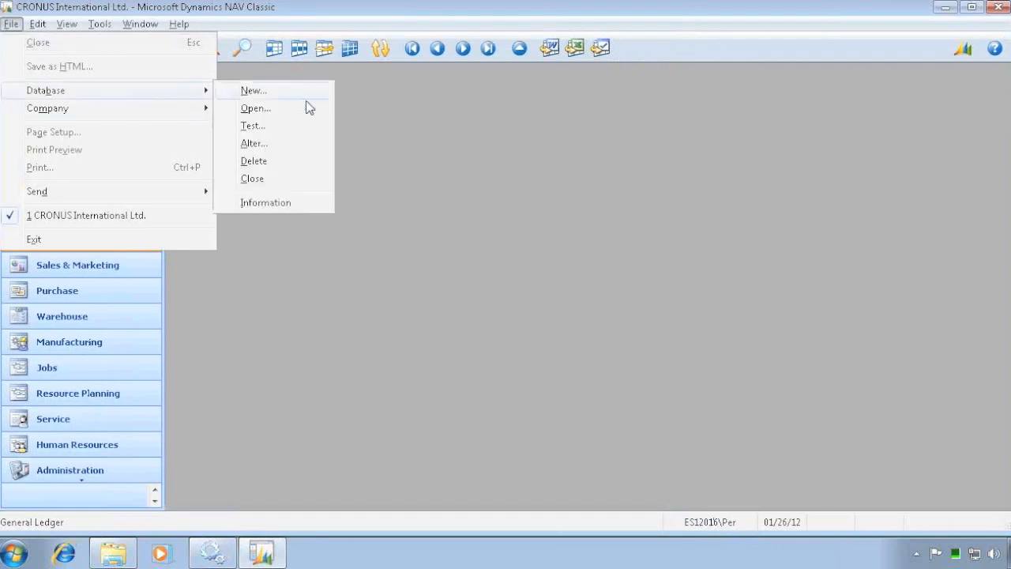
pyautogui.click(266, 203)
pyautogui.write('regedit')
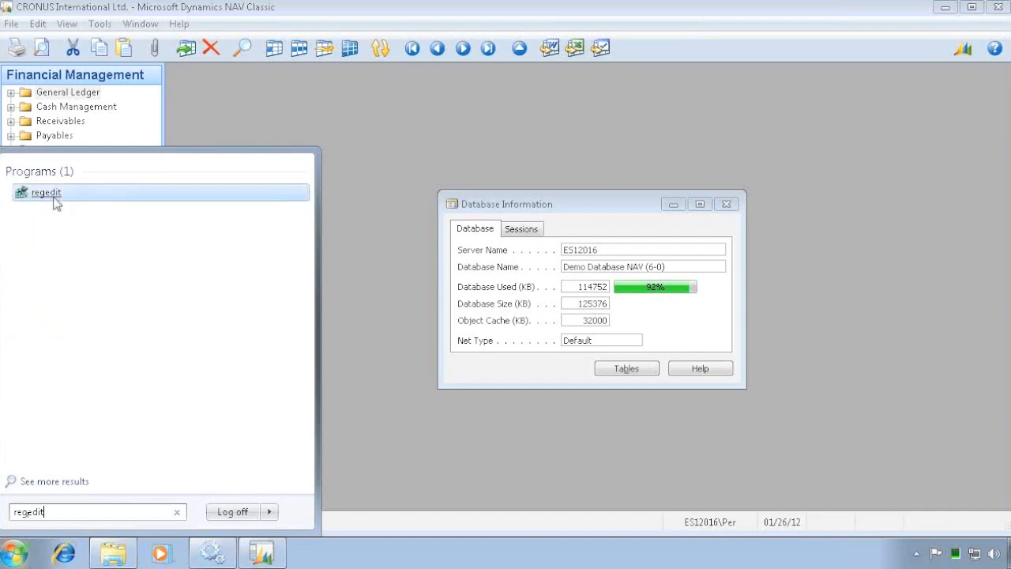
pyautogui.moveTo(49, 199)
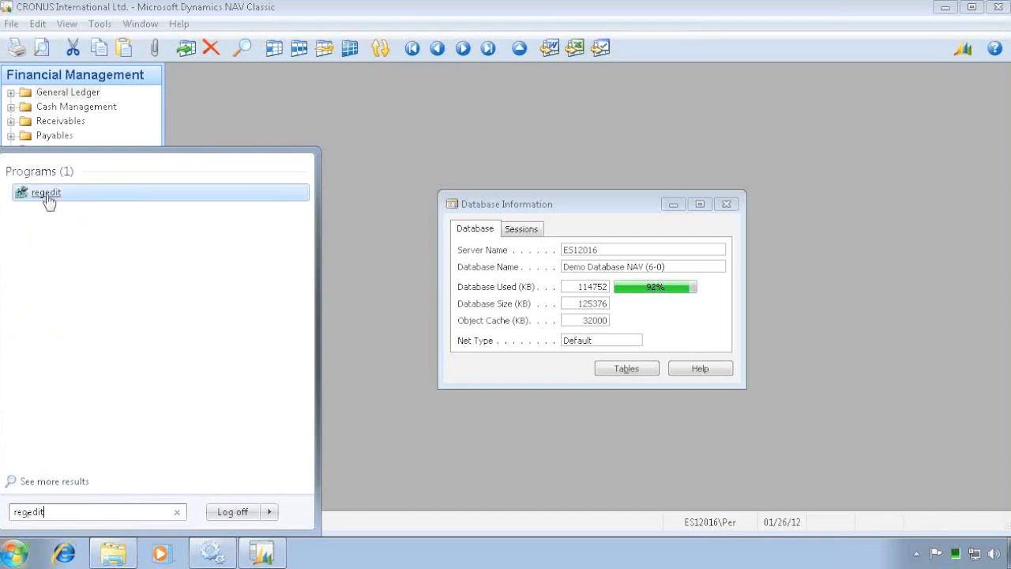
# - In regedit, navigate HKEY_LOCAL_MACHINE\SYSTEM\CurrentControlSet\services to the ES12016-SQL key
pyautogui.click(45, 192)
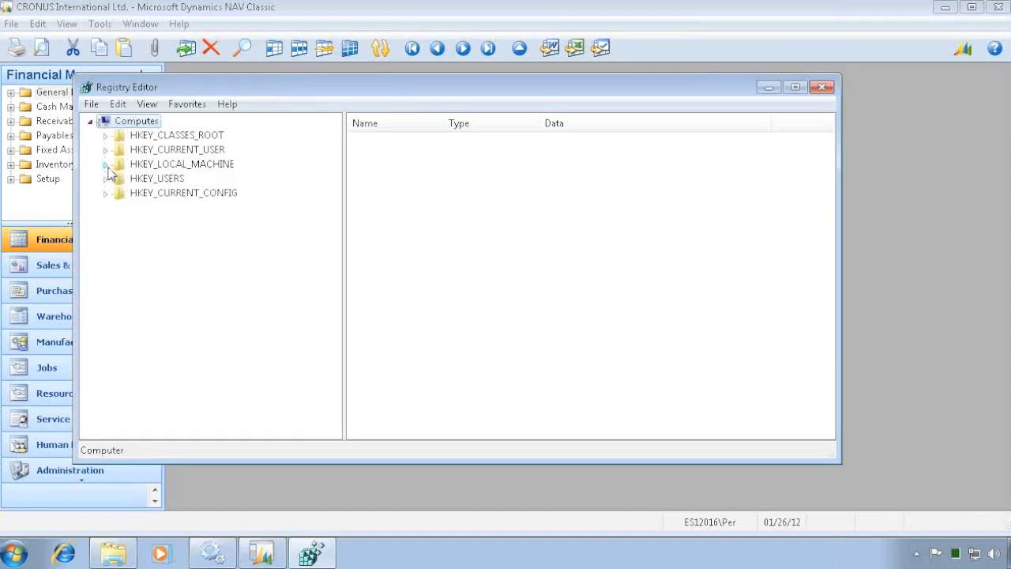
pyautogui.click(105, 164)
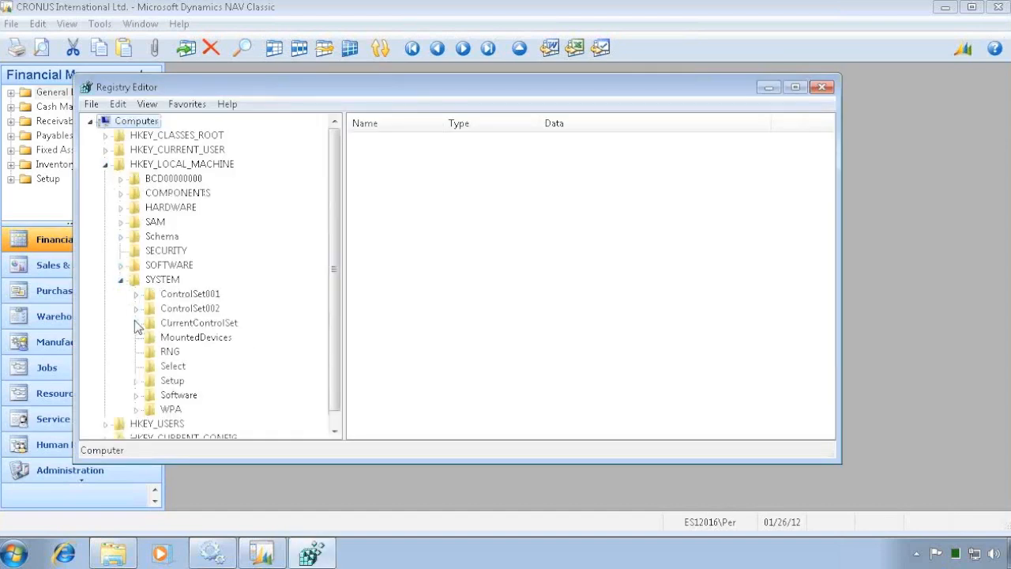
pyautogui.click(136, 322)
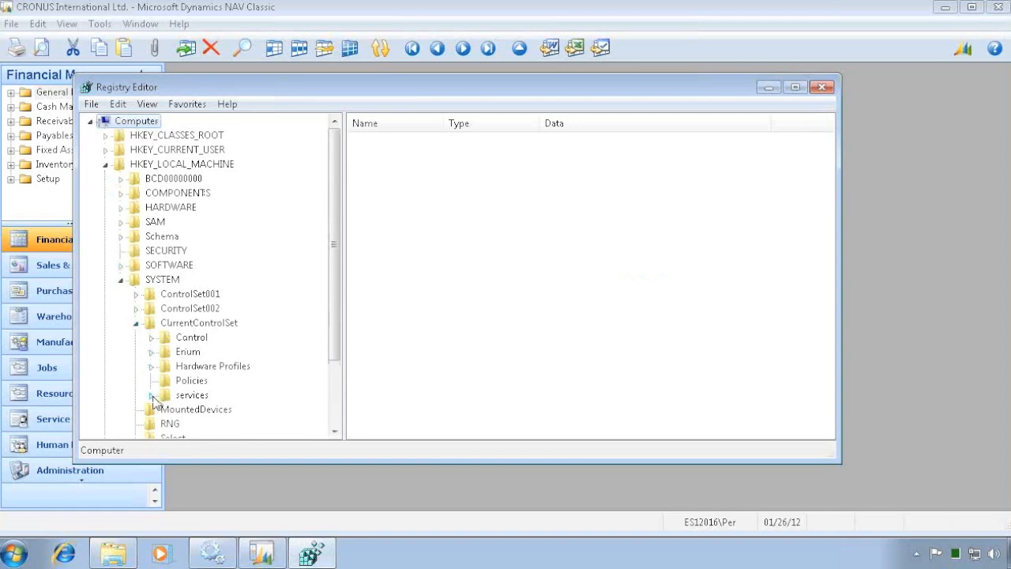
pyautogui.scroll(-3)
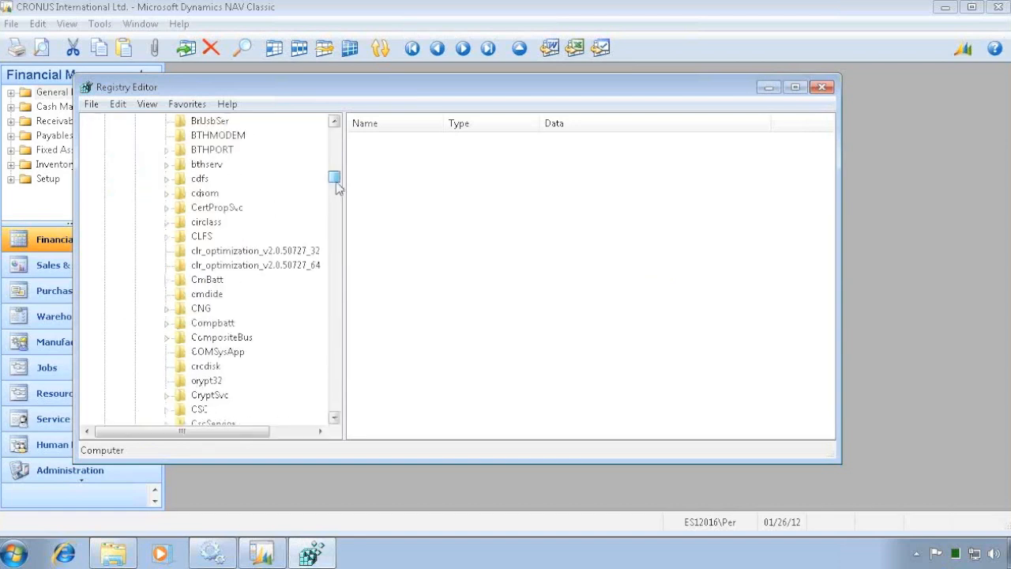
pyautogui.scroll(-3)
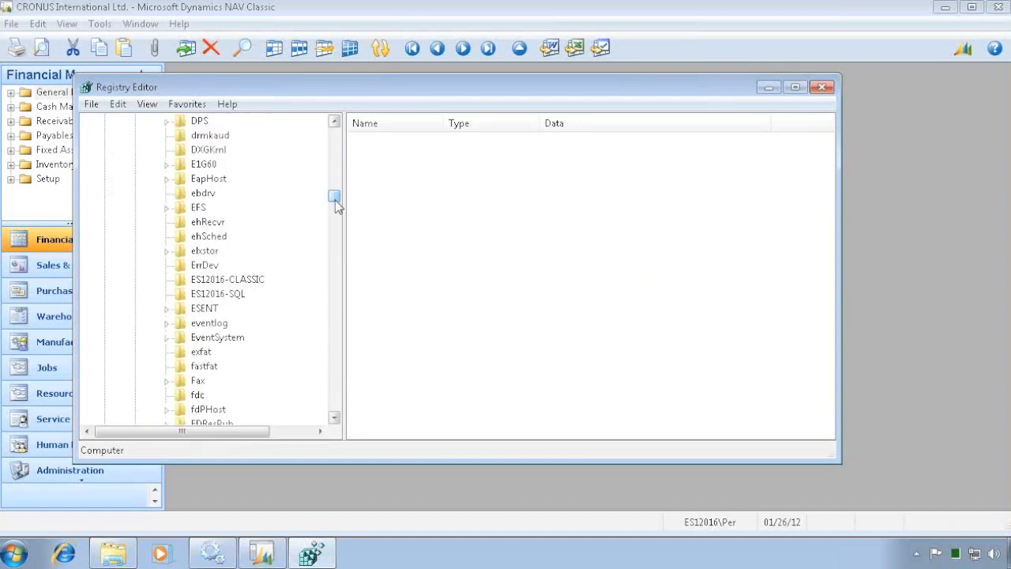
pyautogui.click(218, 293)
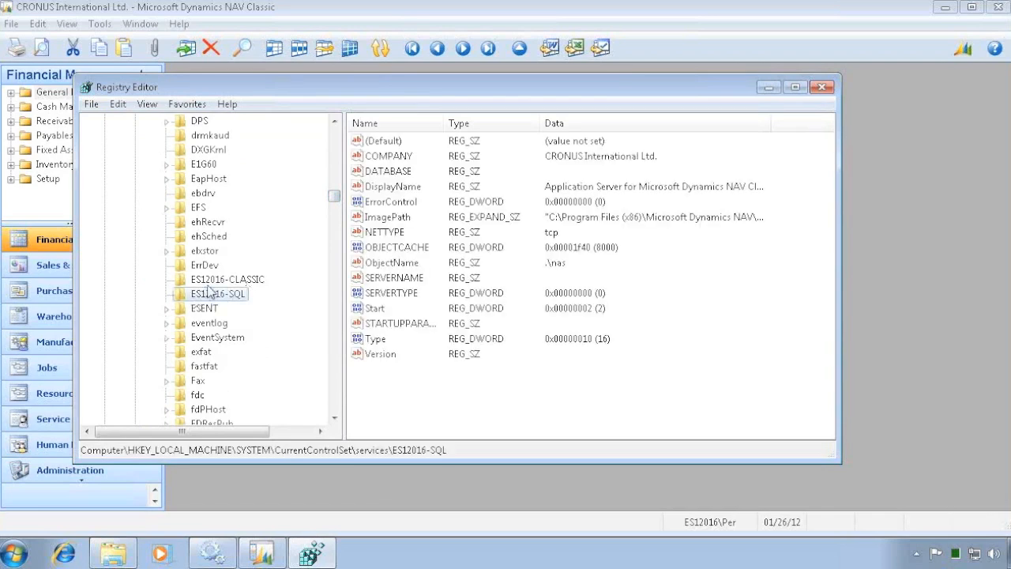
pyautogui.moveTo(401, 183)
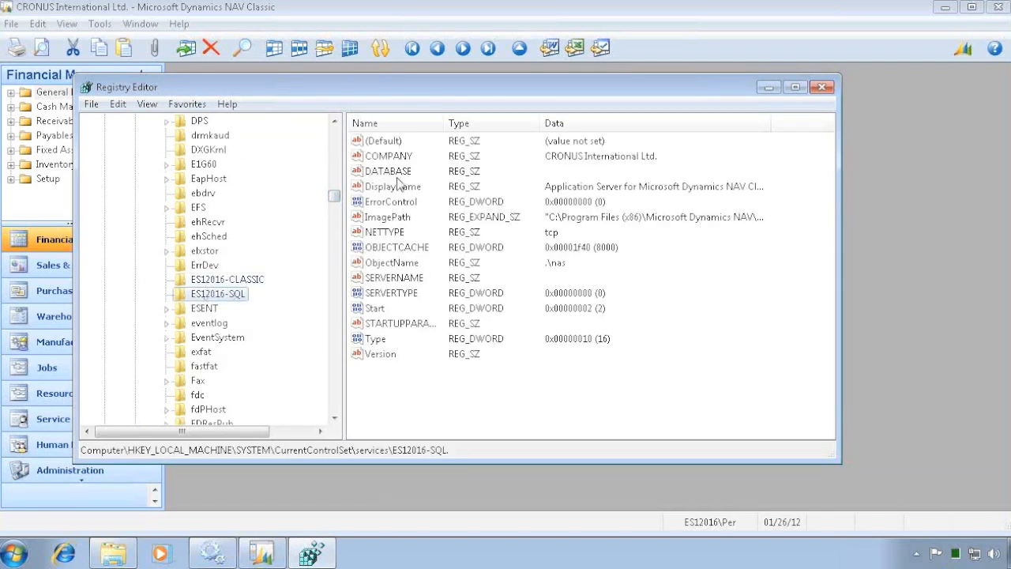
# - Look up the company name in NAV, then set DATABASE to Demo Database NAV (6-0)
pyautogui.doubleClick(387, 155)
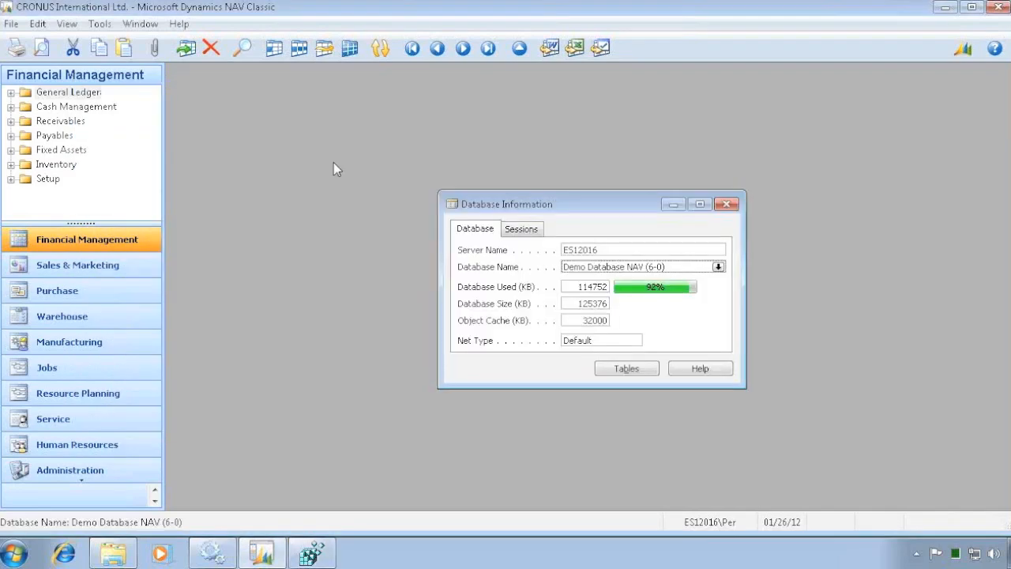
pyautogui.click(11, 23)
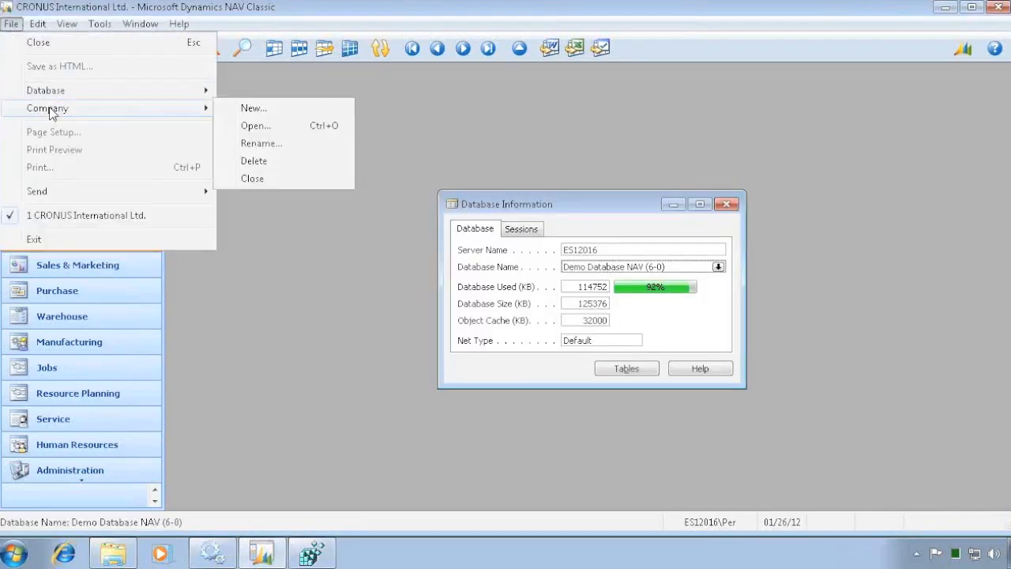
pyautogui.rightClick(751, 179)
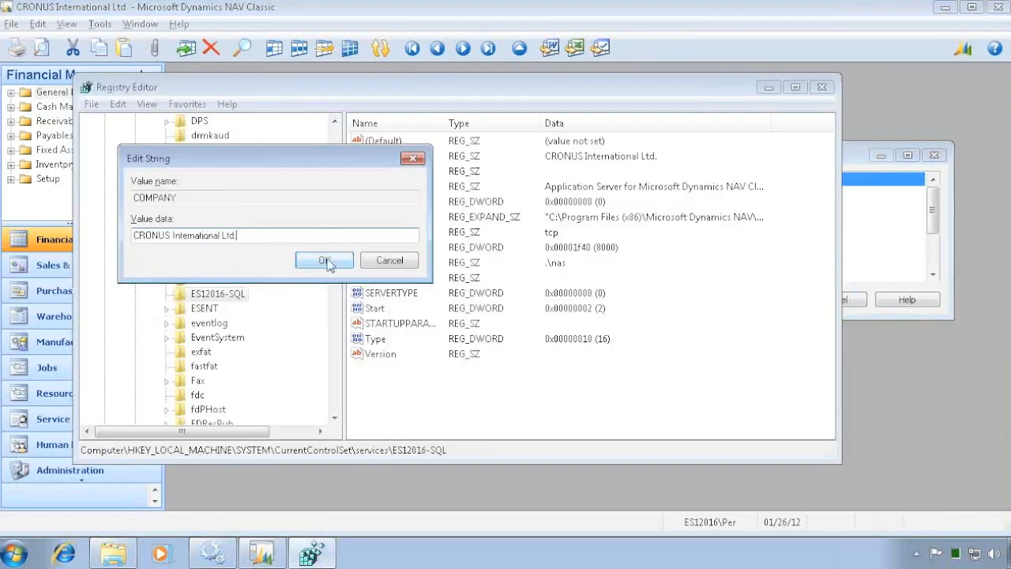
pyautogui.click(324, 261)
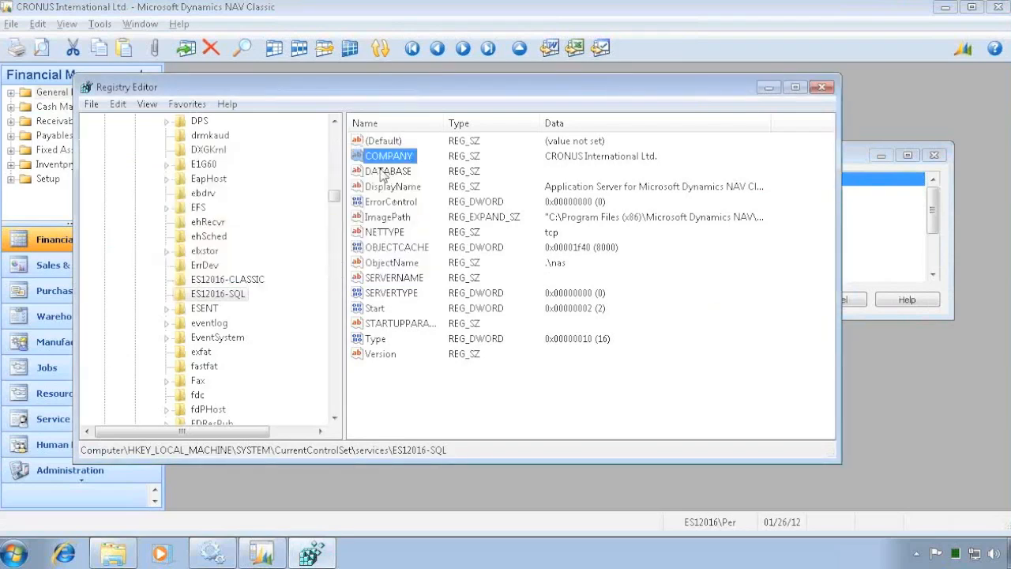
pyautogui.doubleClick(387, 170)
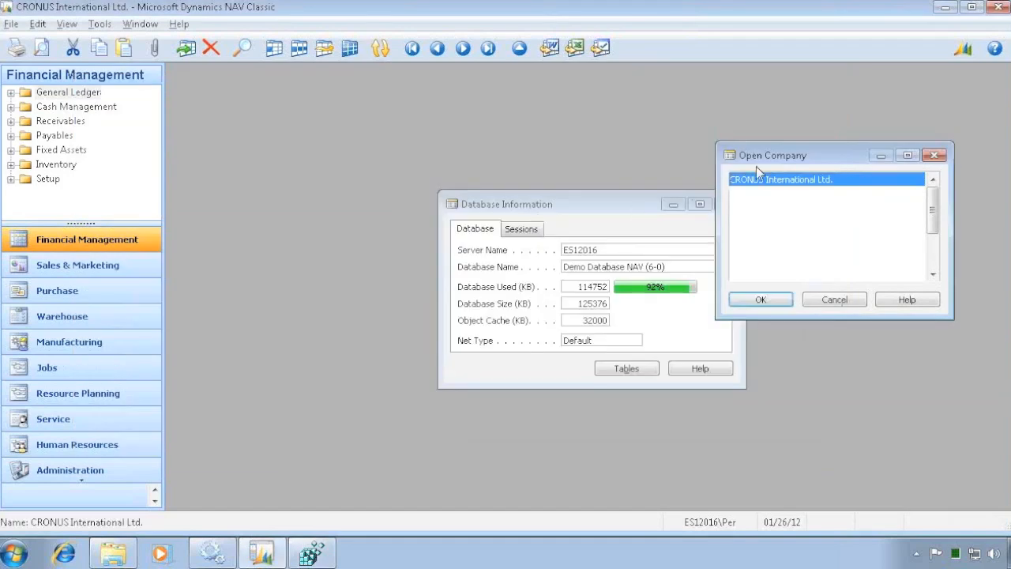
pyautogui.rightClick(636, 267)
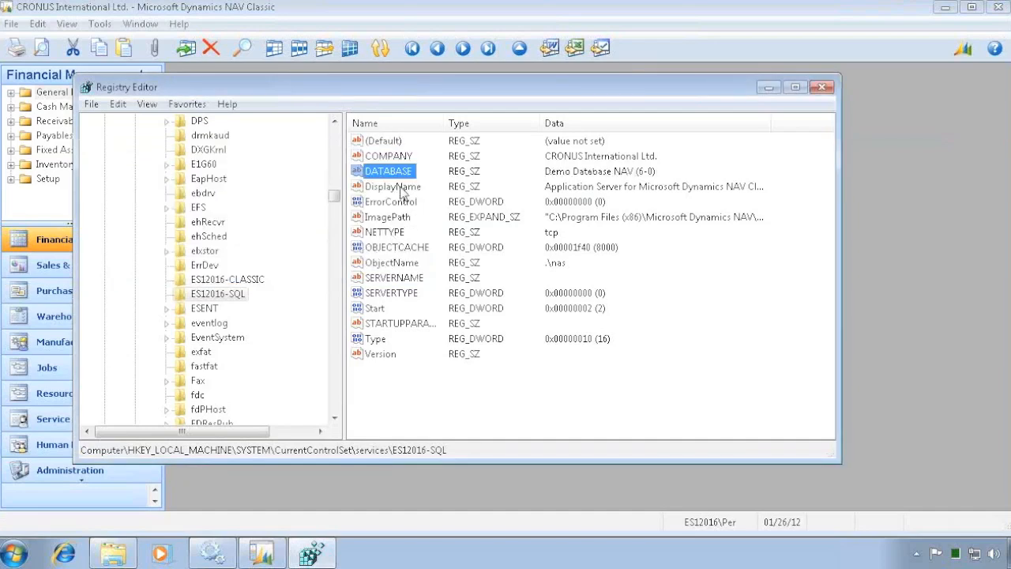
pyautogui.moveTo(411, 217)
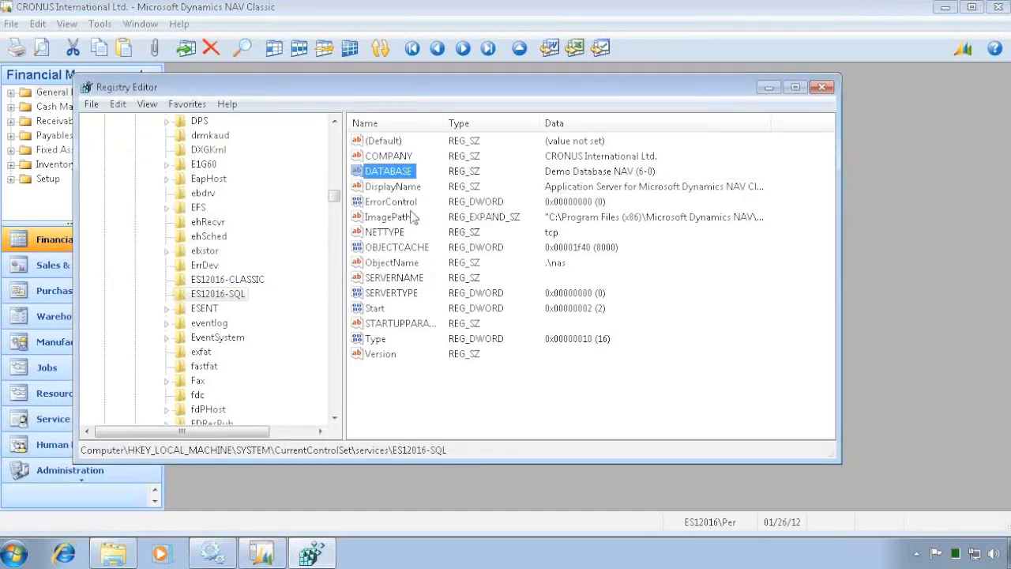
pyautogui.moveTo(399, 241)
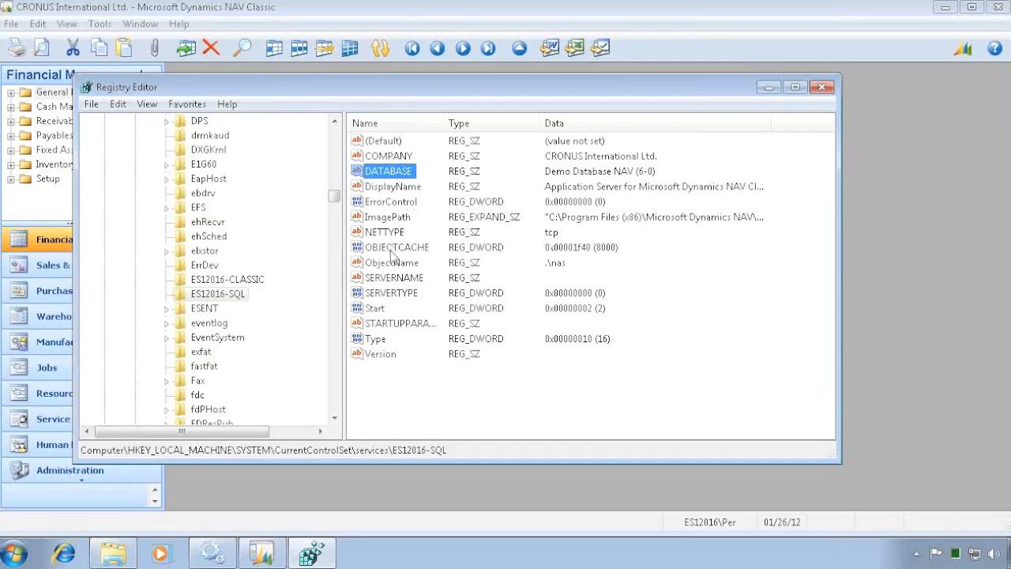
# - Set OBJECTCACHE to decimal 64000 and SERVERNAME to ES12016
pyautogui.click(396, 247)
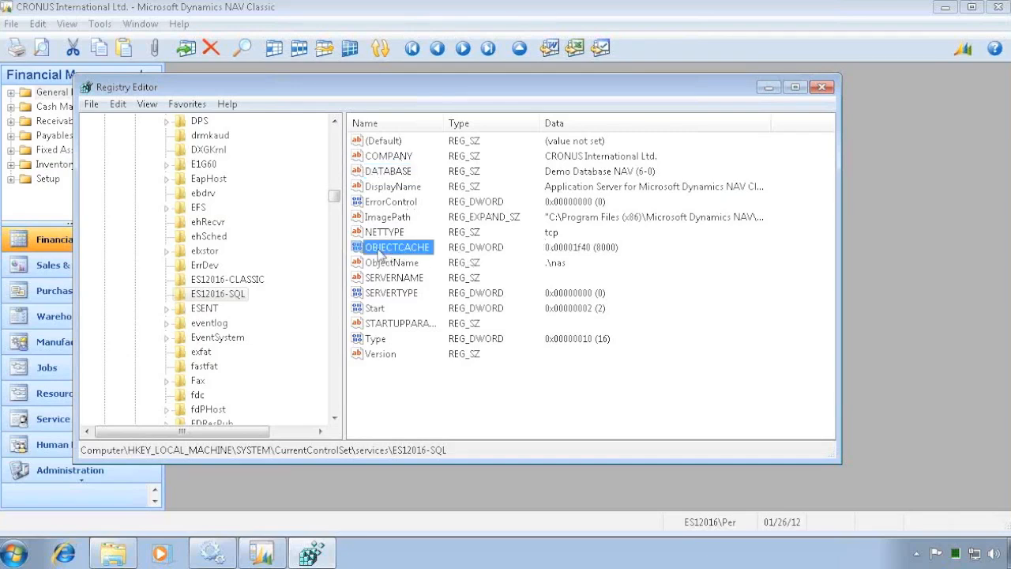
pyautogui.doubleClick(397, 247)
pyautogui.write('64000')
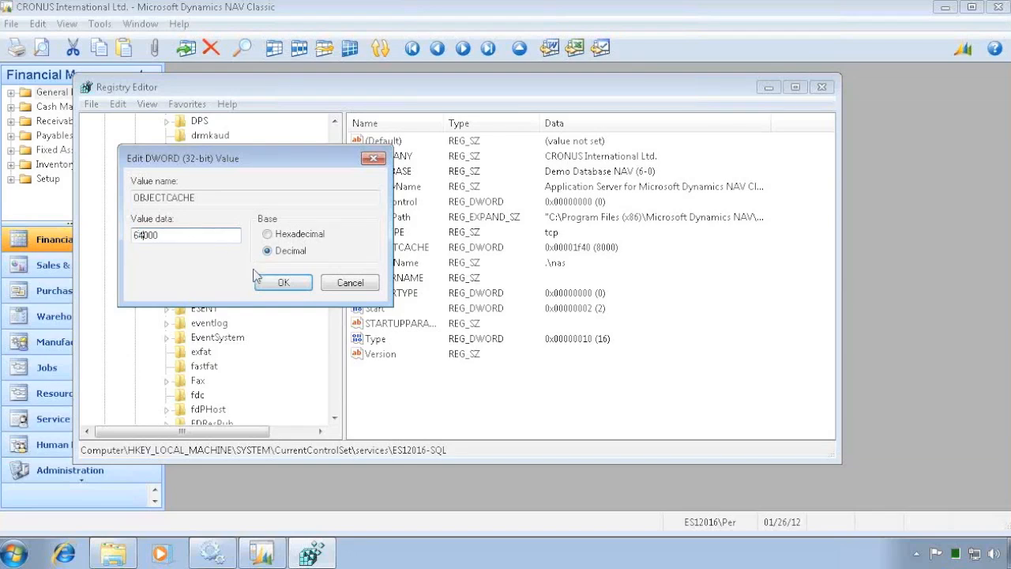
pyautogui.click(283, 282)
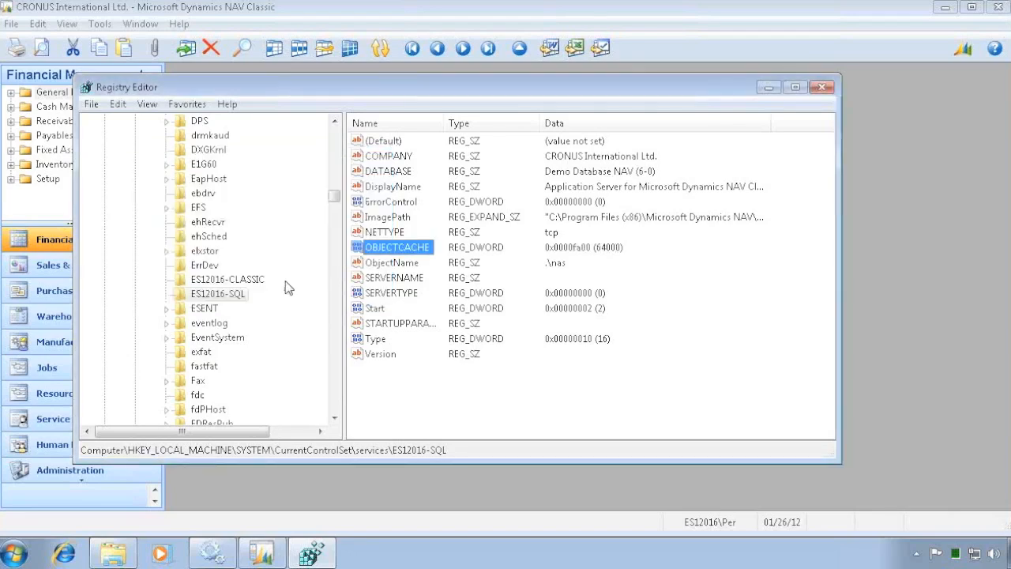
pyautogui.click(393, 278)
pyautogui.write('ES12016')
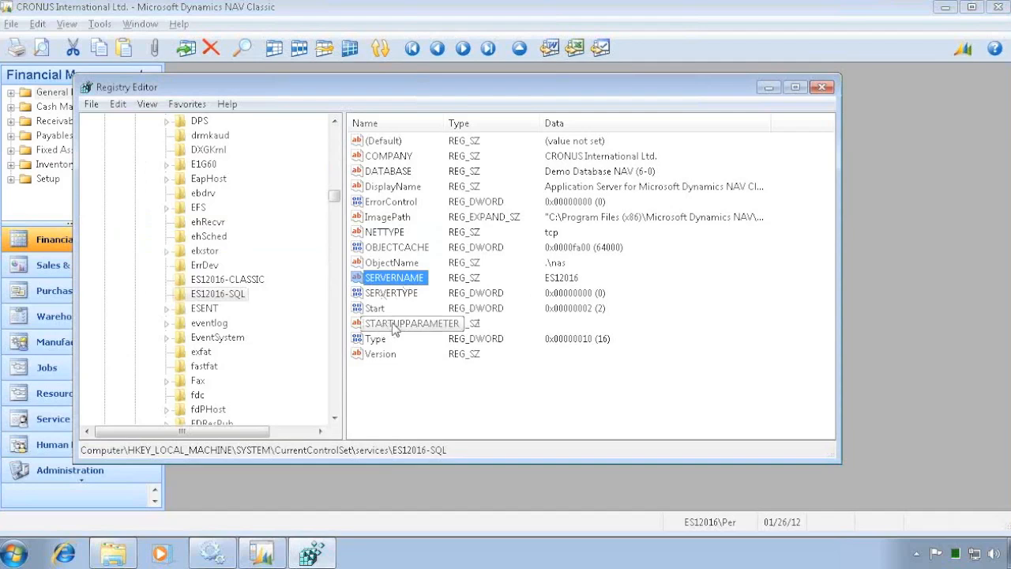
# - Change the STARTUPPARAMETER registry value to JOBQUEUE
pyautogui.doubleClick(412, 323)
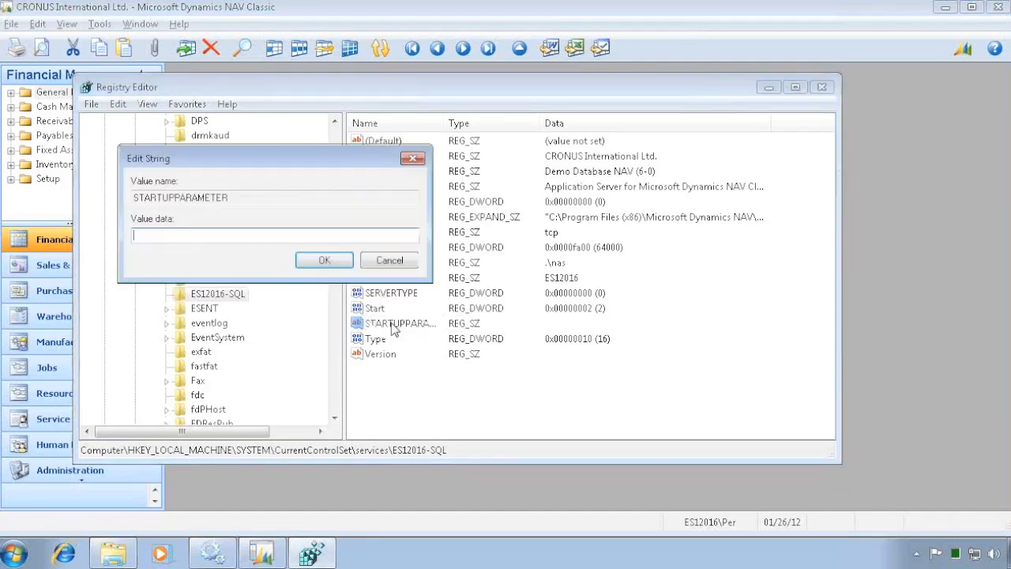
pyautogui.write('JOBQUEUE')
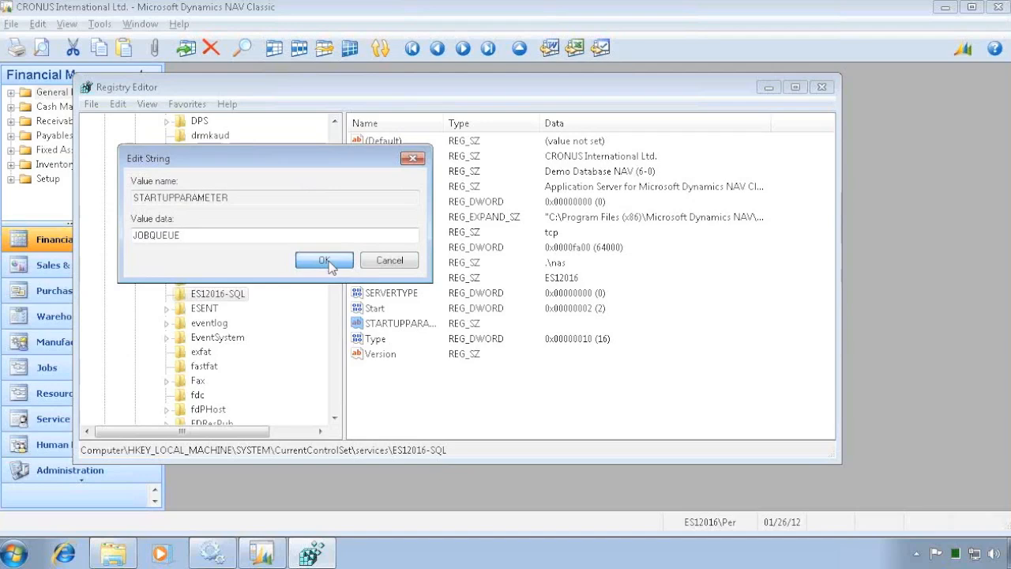
pyautogui.click(323, 261)
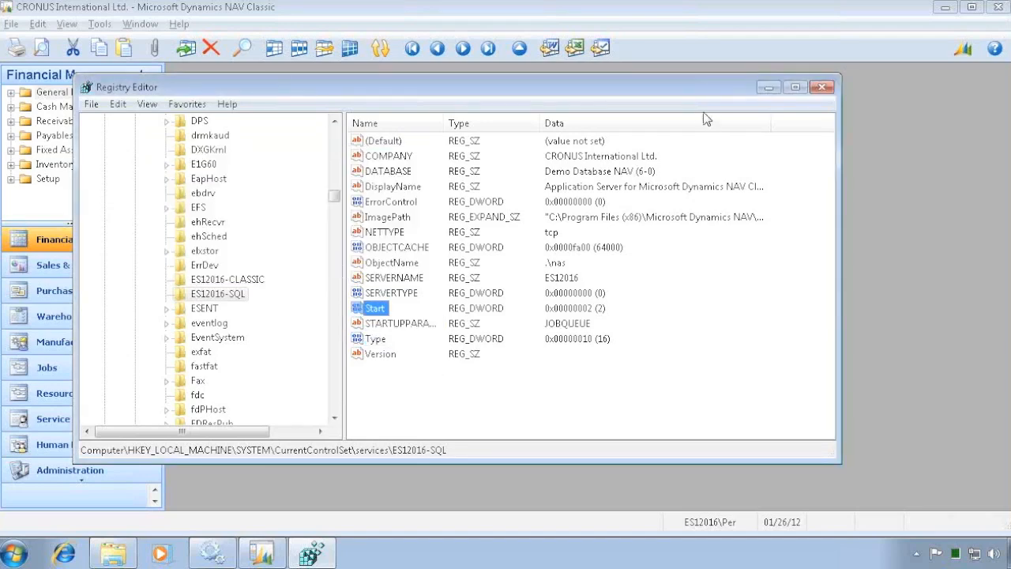
pyautogui.moveTo(693, 117)
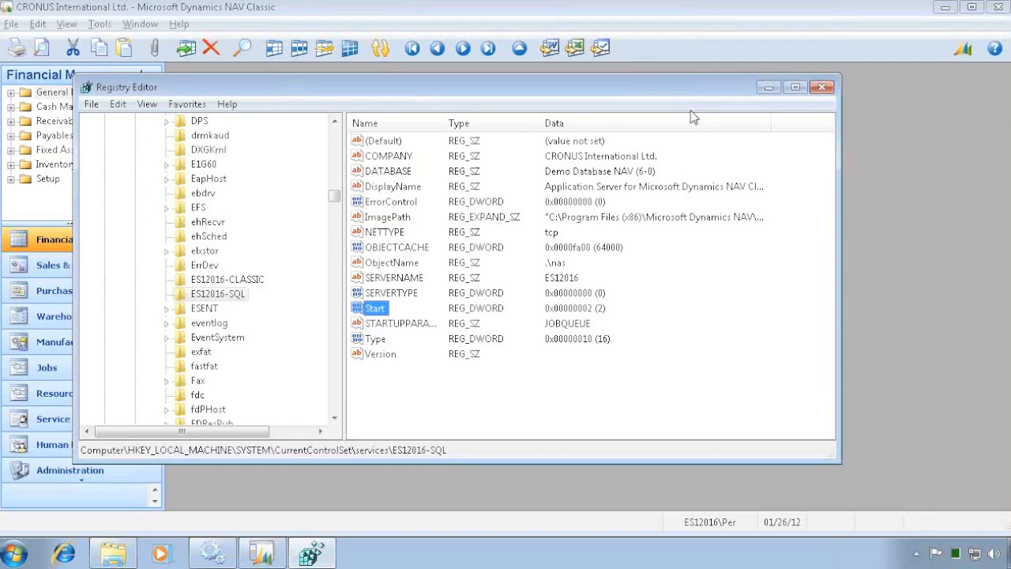
pyautogui.moveTo(396, 176)
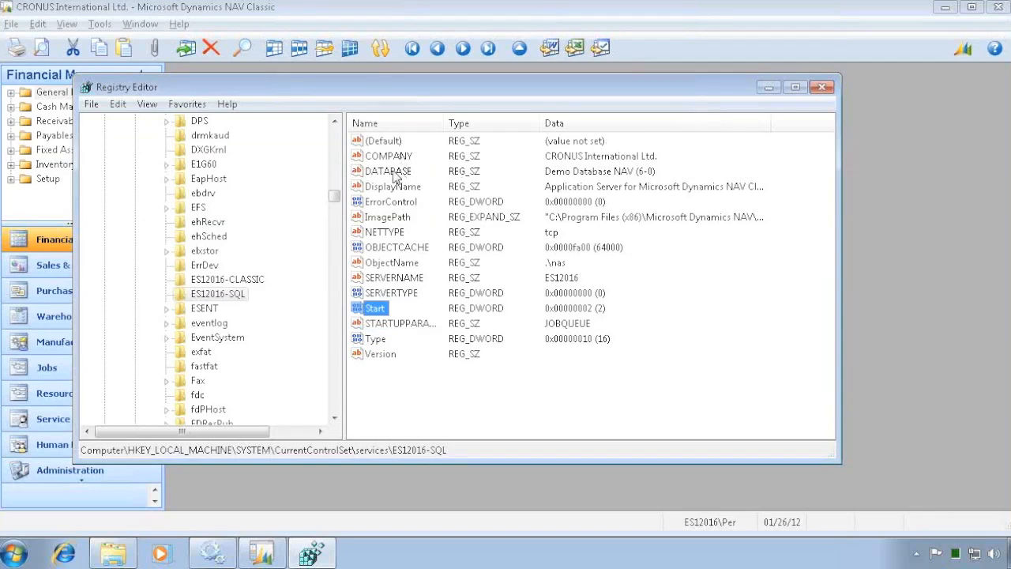
pyautogui.moveTo(446, 241)
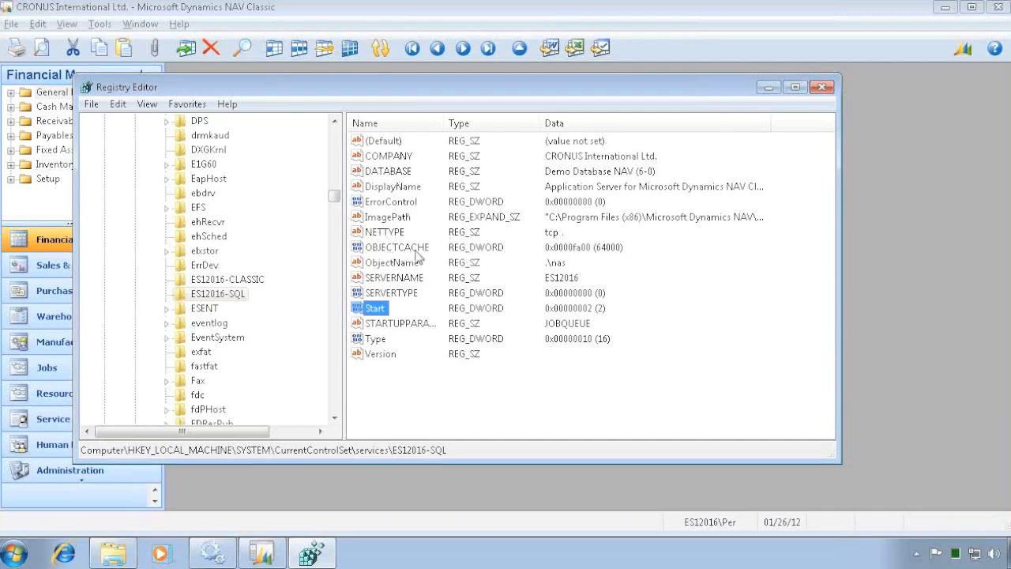
pyautogui.moveTo(404, 292)
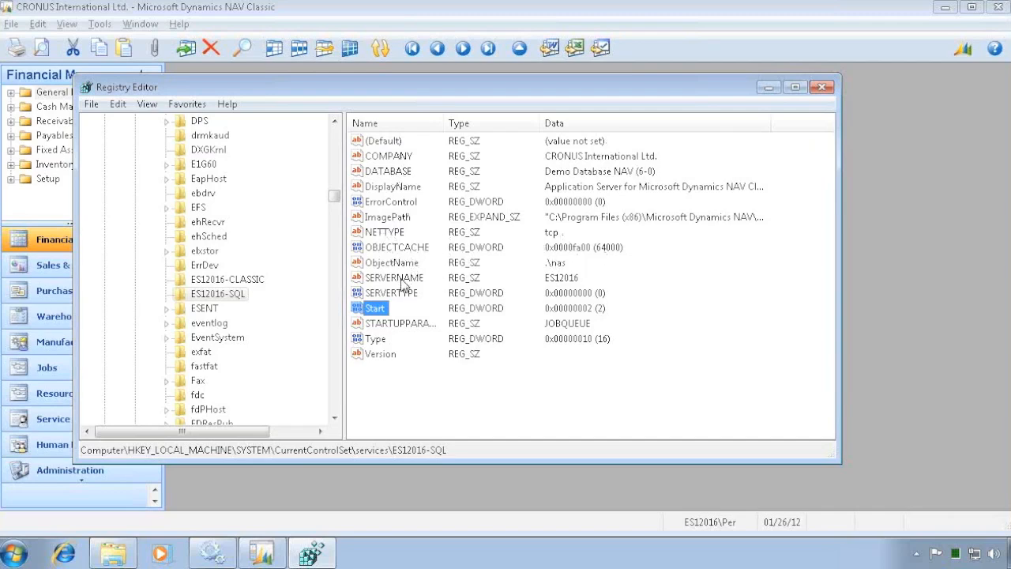
pyautogui.moveTo(378, 330)
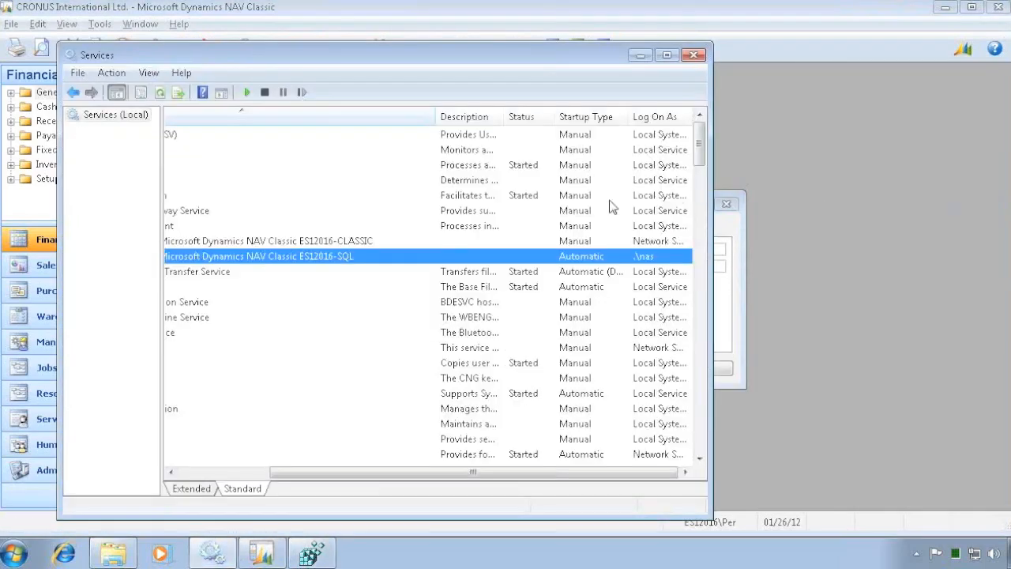
# - Start the ES12016-SQL NAV Application Server service and dismiss the progress window
pyautogui.rightClick(258, 256)
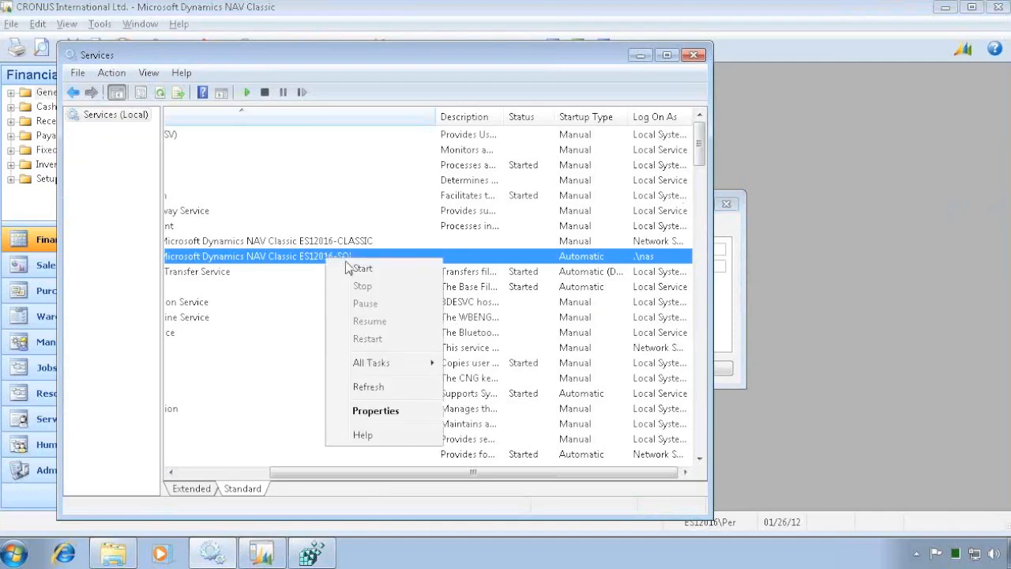
pyautogui.click(361, 268)
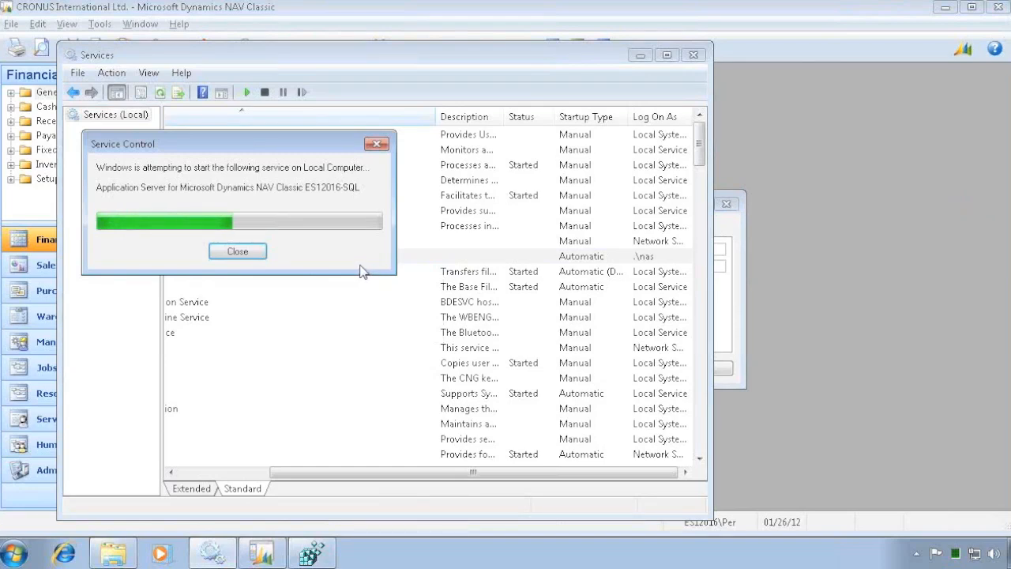
pyautogui.click(237, 251)
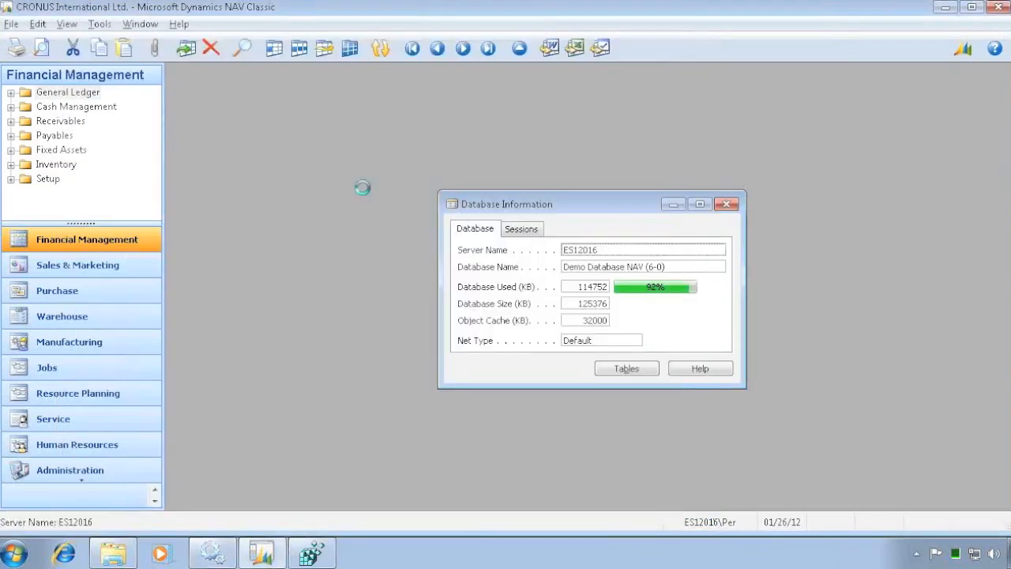
# - Start a new form in Object Designer based on the Session table
pyautogui.click(626, 369)
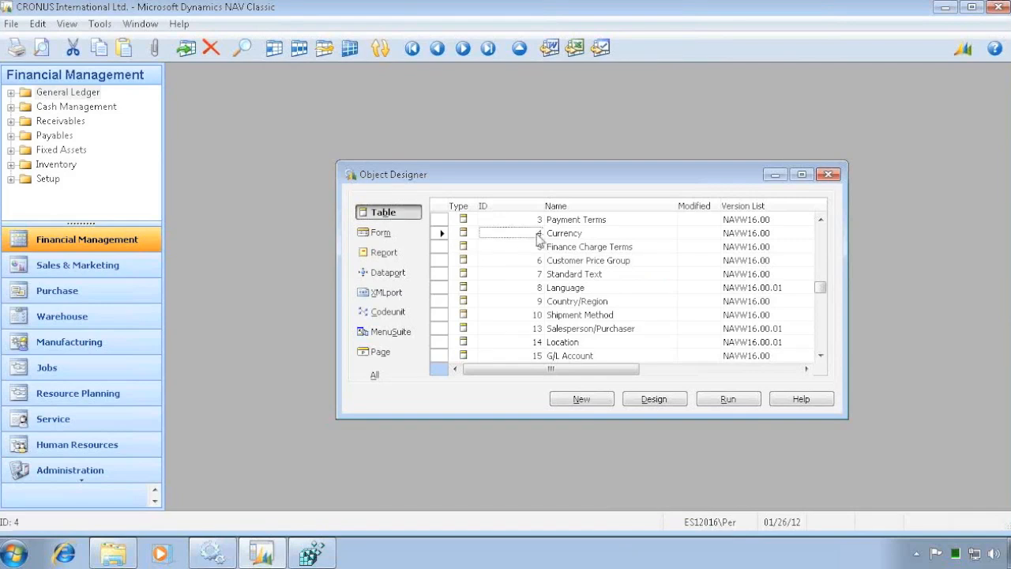
pyautogui.click(382, 232)
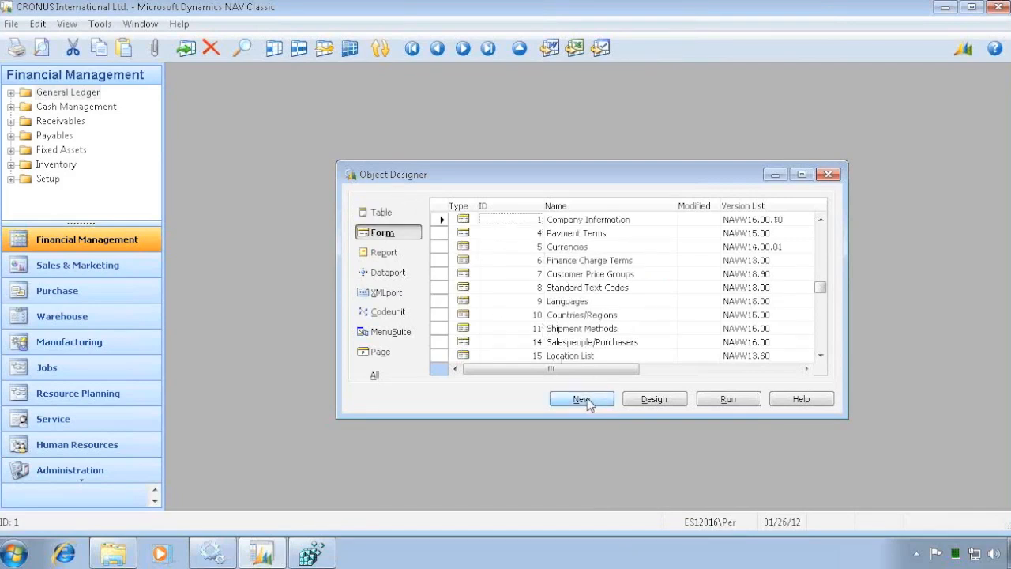
pyautogui.click(582, 398)
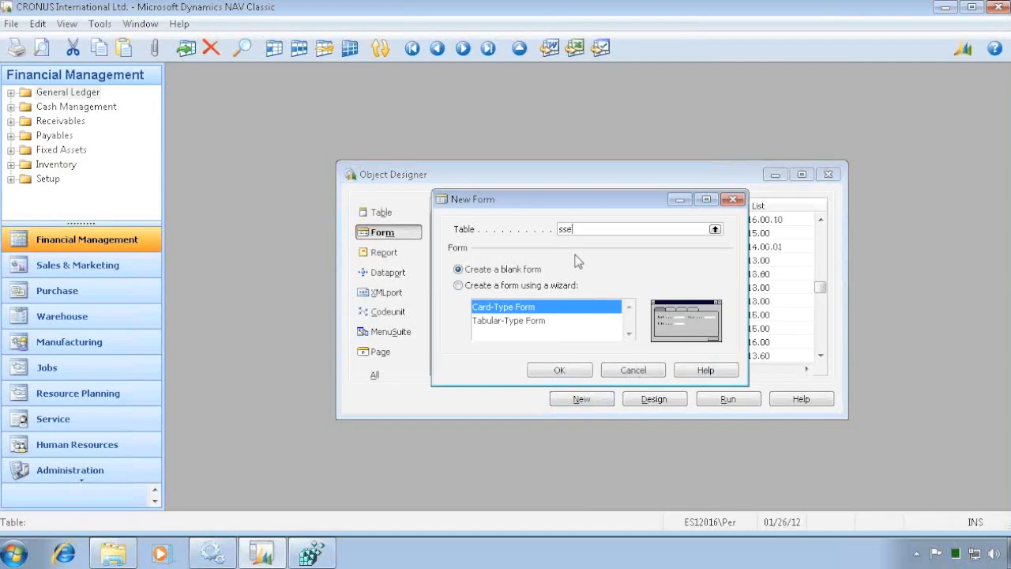
pyautogui.write('s')
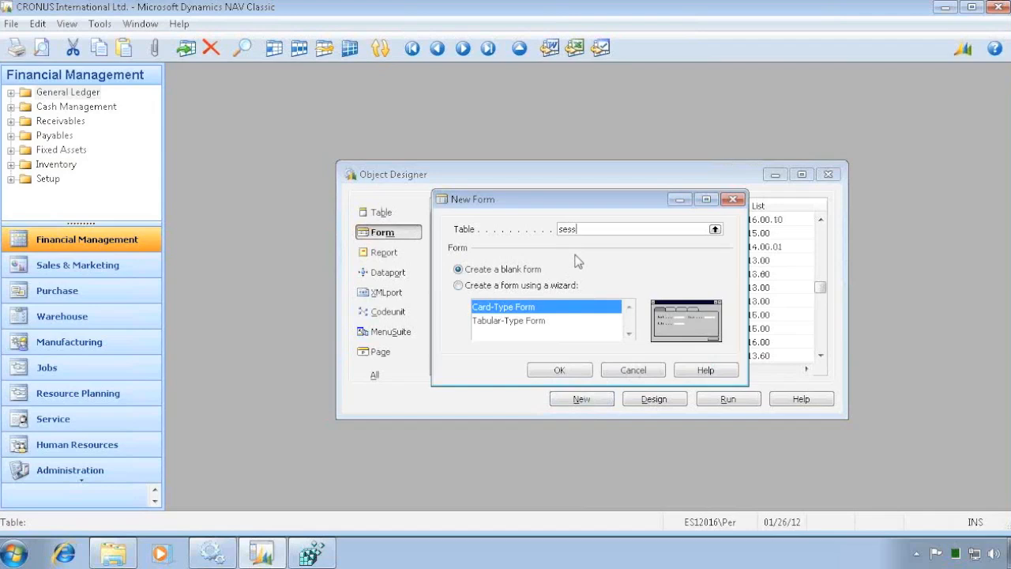
# - Generate a Tabular-Type Form with all Session fields using the wizard and run it
pyautogui.click(458, 285)
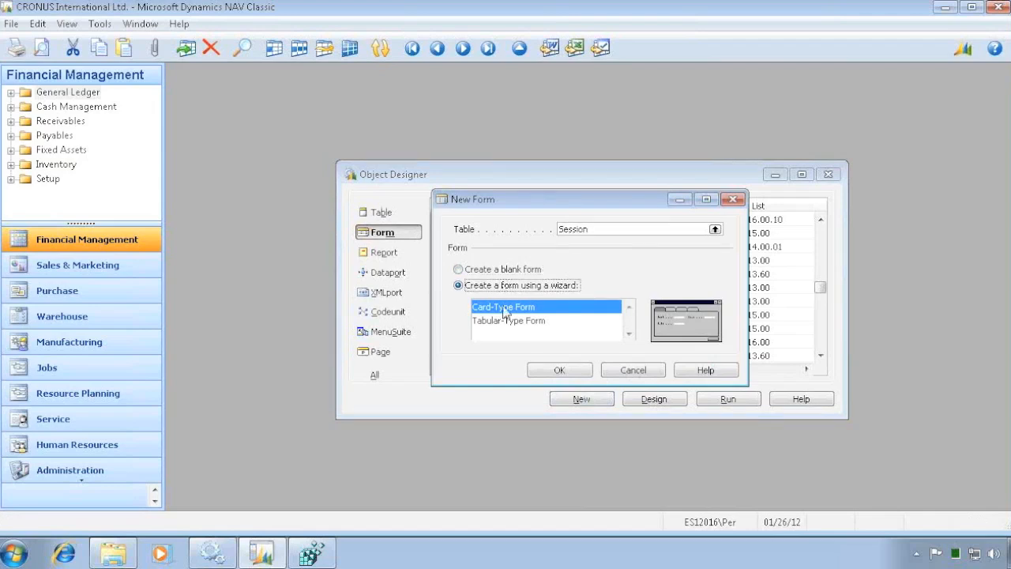
pyautogui.click(559, 369)
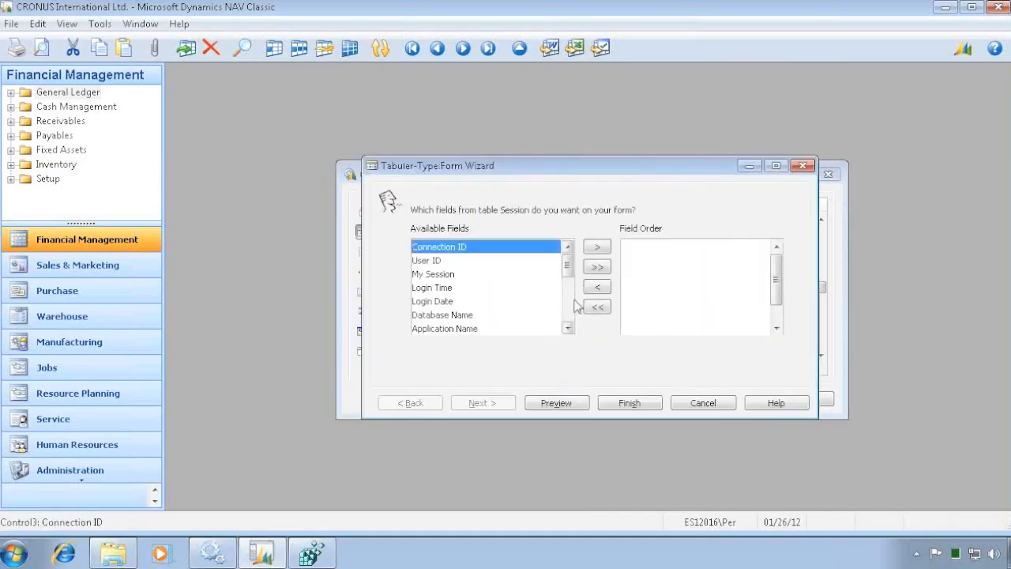
pyautogui.click(597, 266)
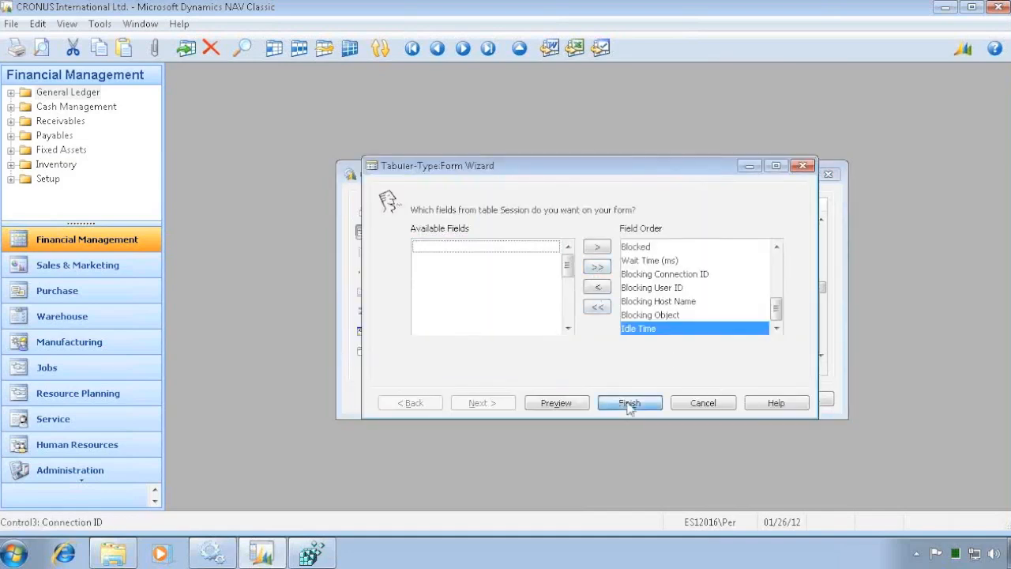
pyautogui.click(630, 403)
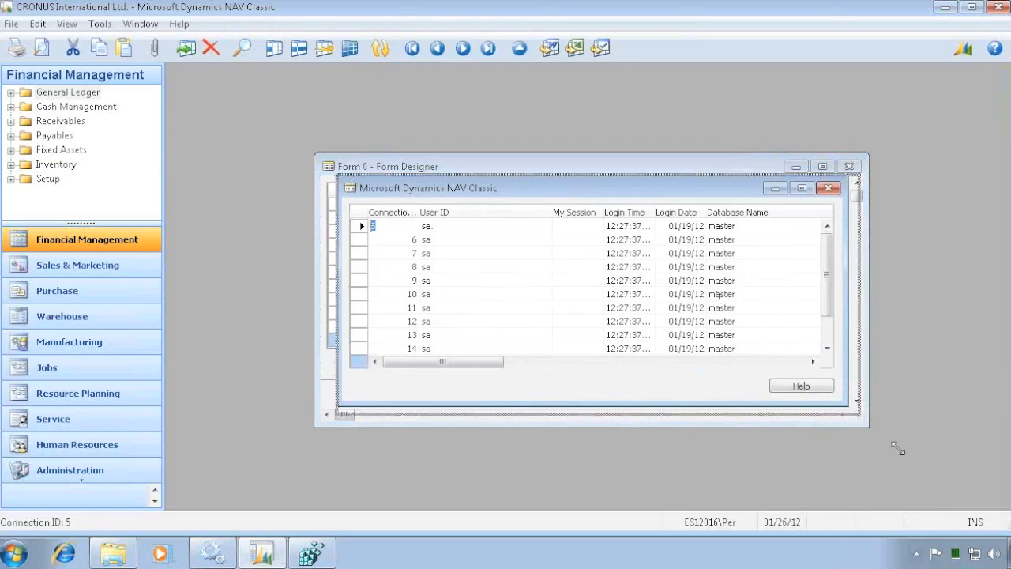
# - Enlarge the Session form and scroll to the ES12016\NAS application server session
pyautogui.moveTo(857, 403); pyautogui.dragTo(964, 497)
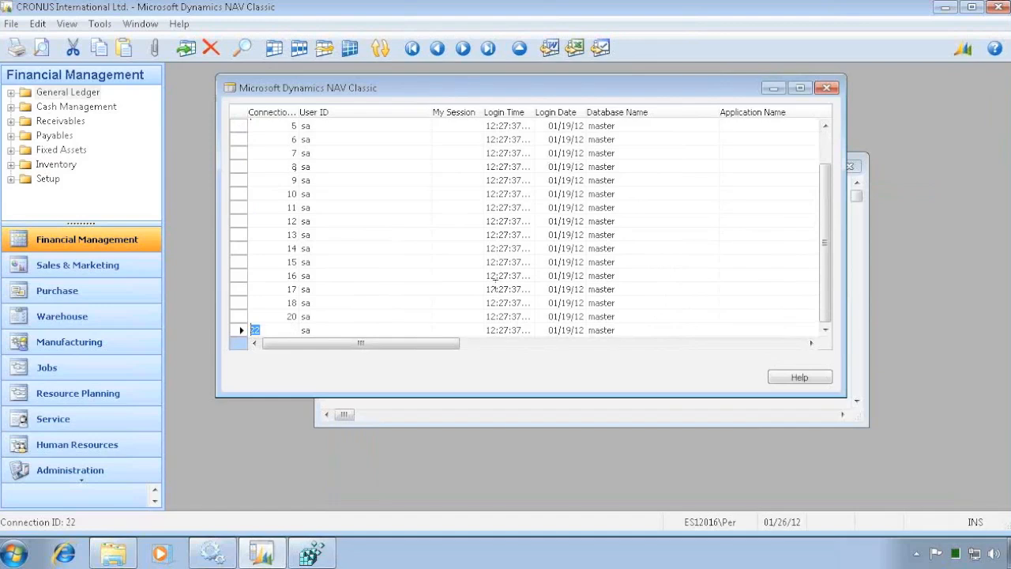
pyautogui.scroll(-3)
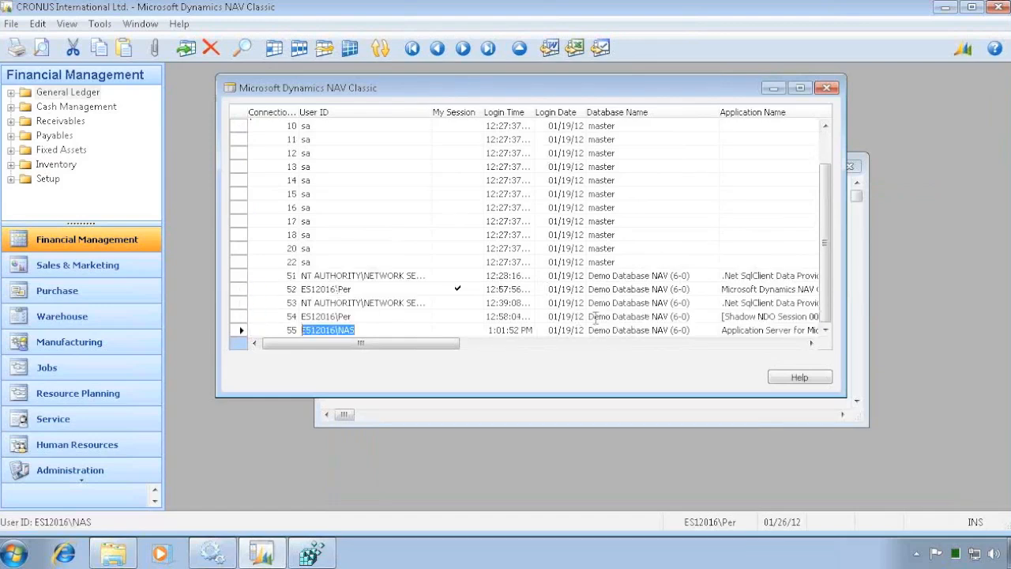
pyautogui.moveTo(360, 343); pyautogui.dragTo(487, 343)
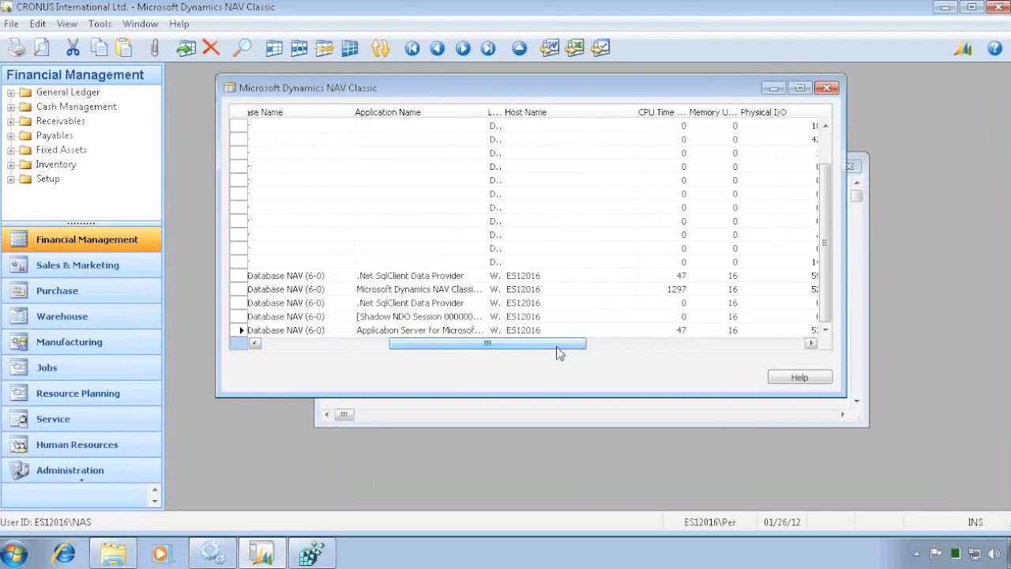